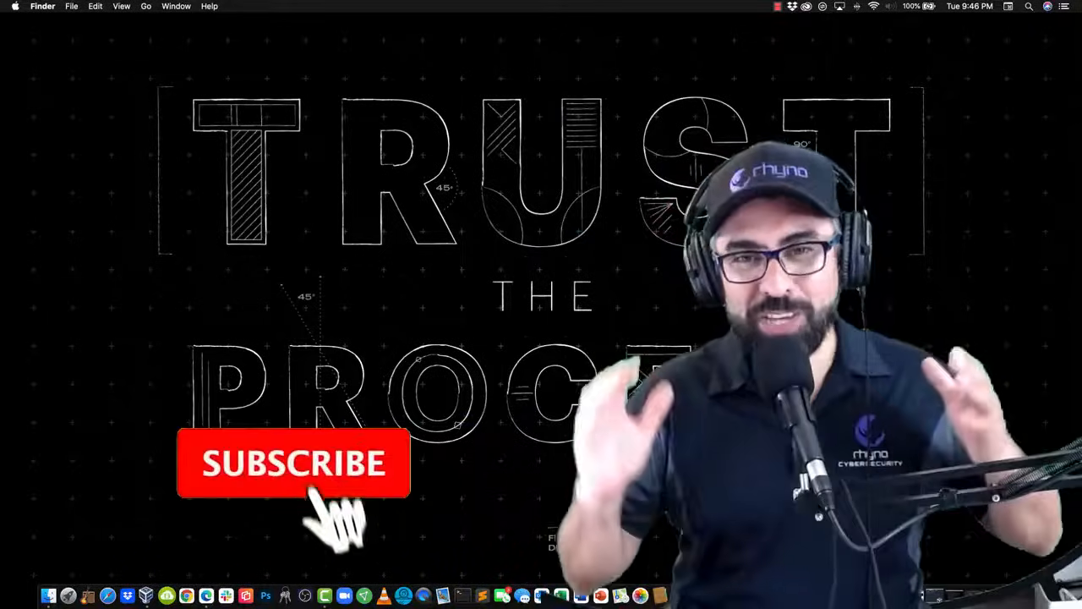
Bring up VirtualBox and Edge, then run a Google search for metasploitable2
{"action": "left_click", "coordinate": [294, 463]}
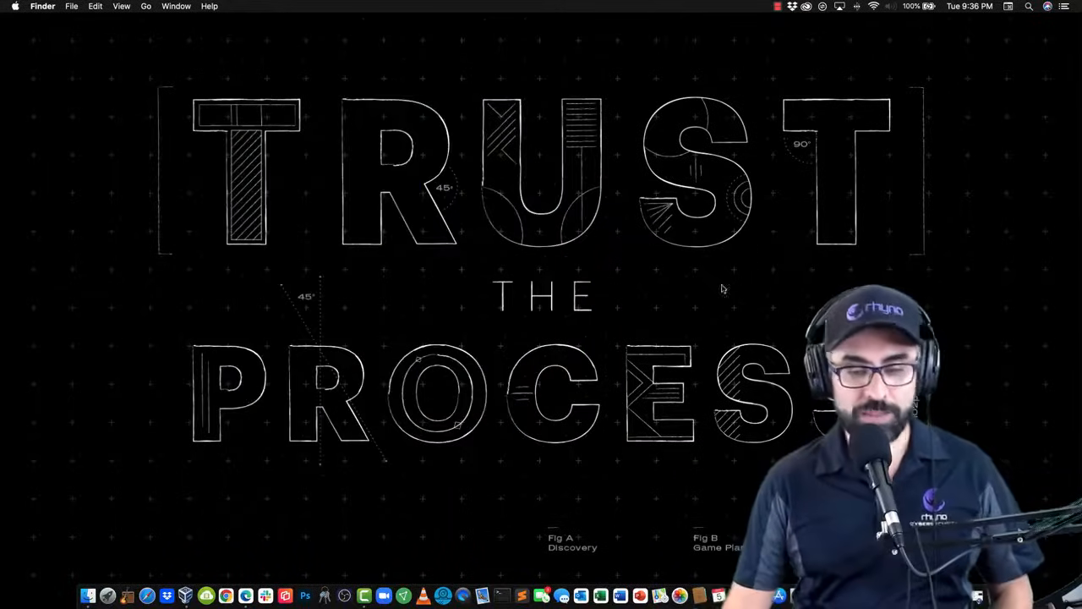
{"action": "mouse_move", "coordinate": [186, 596]}
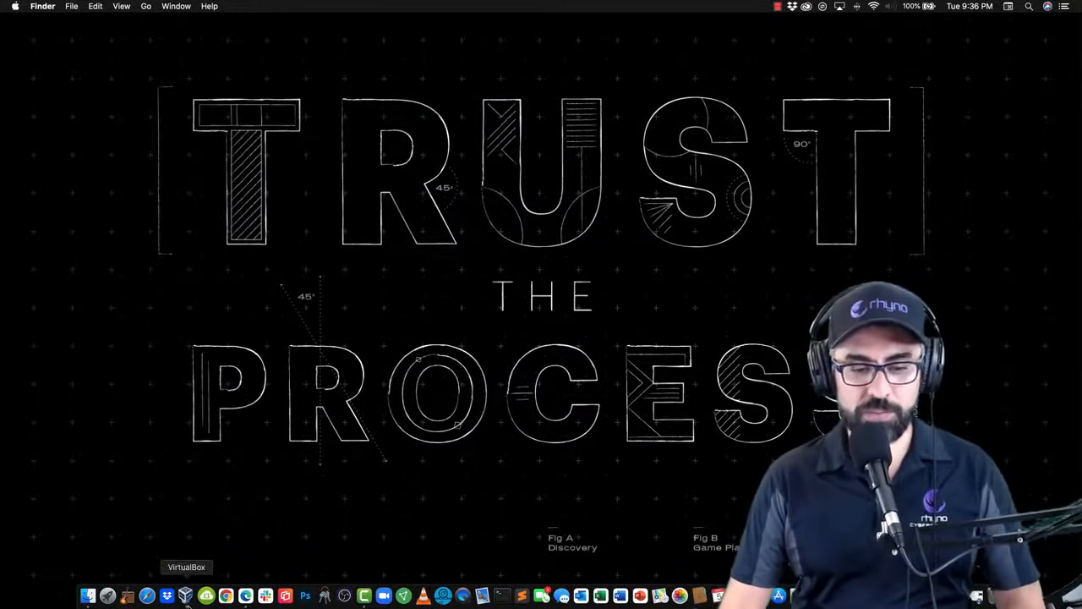
{"action": "left_click", "coordinate": [186, 596]}
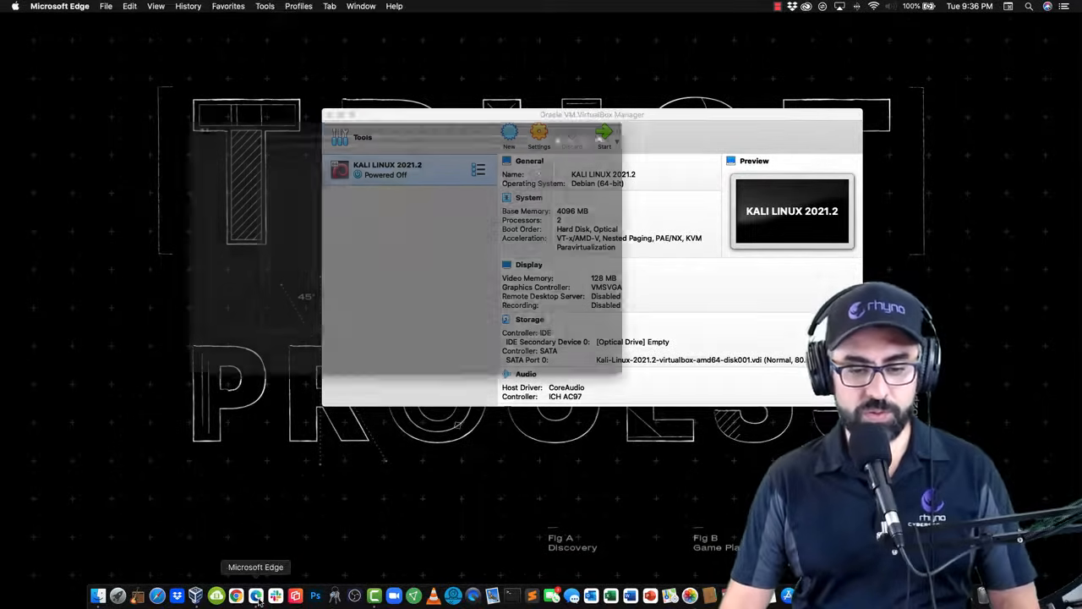
{"action": "left_click", "coordinate": [255, 596]}
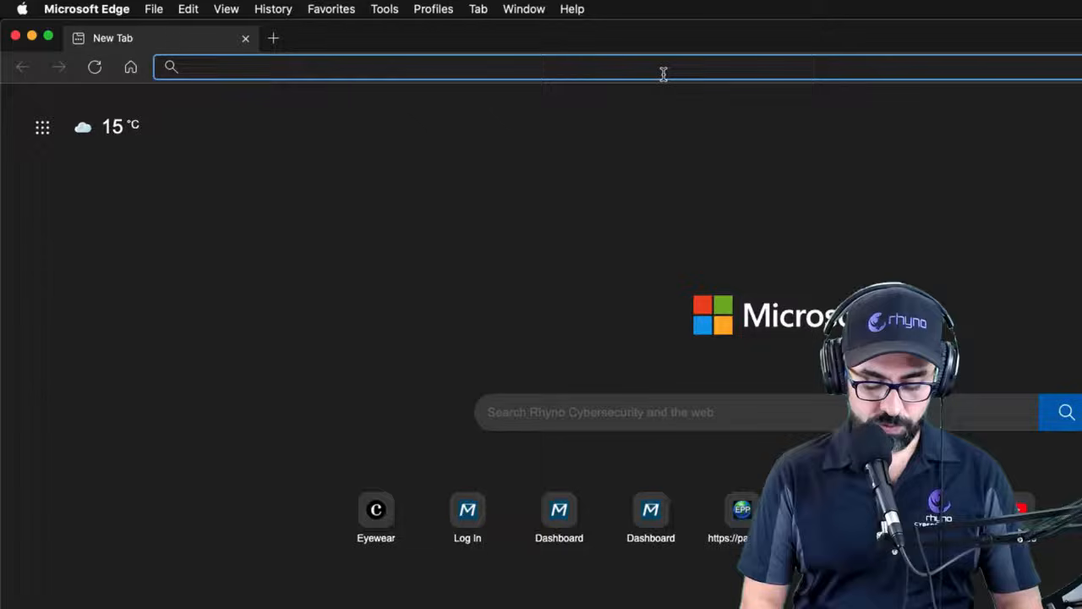
{"action": "type", "text": "metasploitable2&oq=metasploitable2&aqs=edge..69i57j0i67l5j0i512l2.2753j0j1&sourceid="}
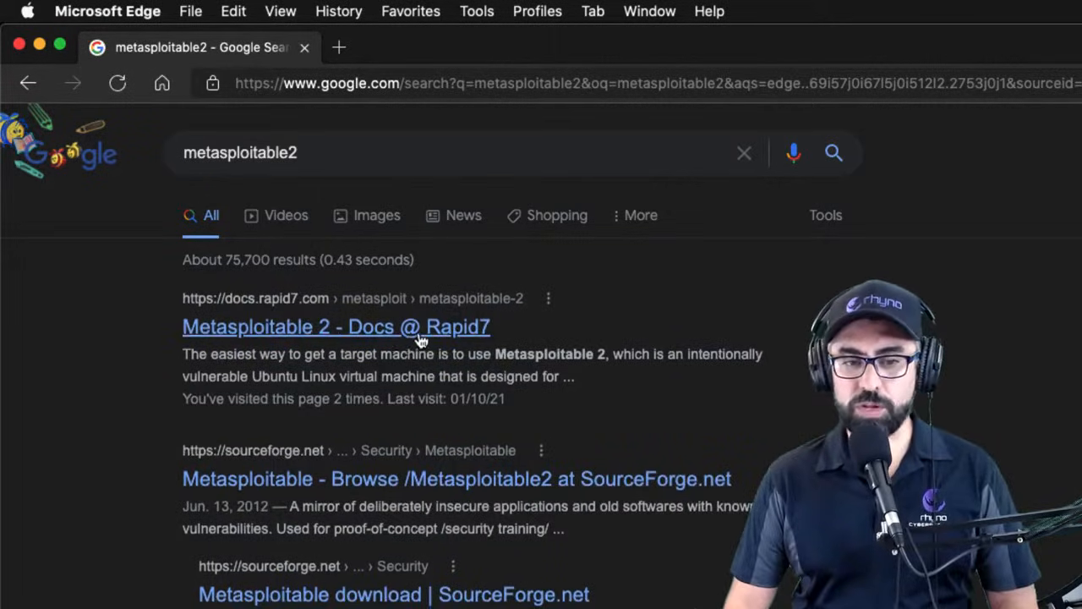
Follow the Rapid7 Metasploitable 2 docs and download pages through to the SourceForge project page
{"action": "left_click", "coordinate": [335, 327]}
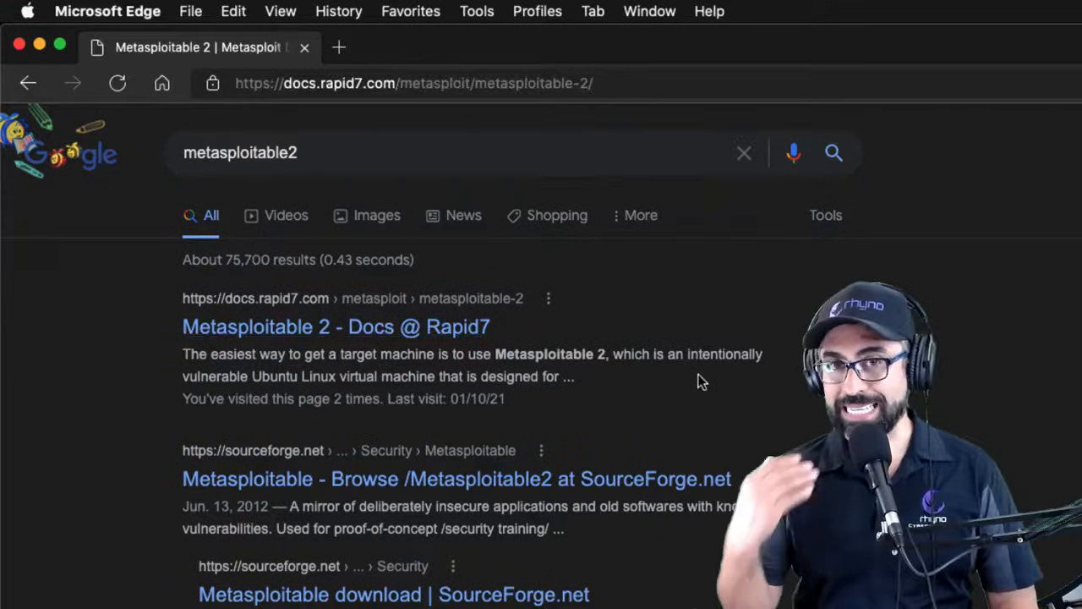
{"action": "left_click", "coordinate": [335, 326]}
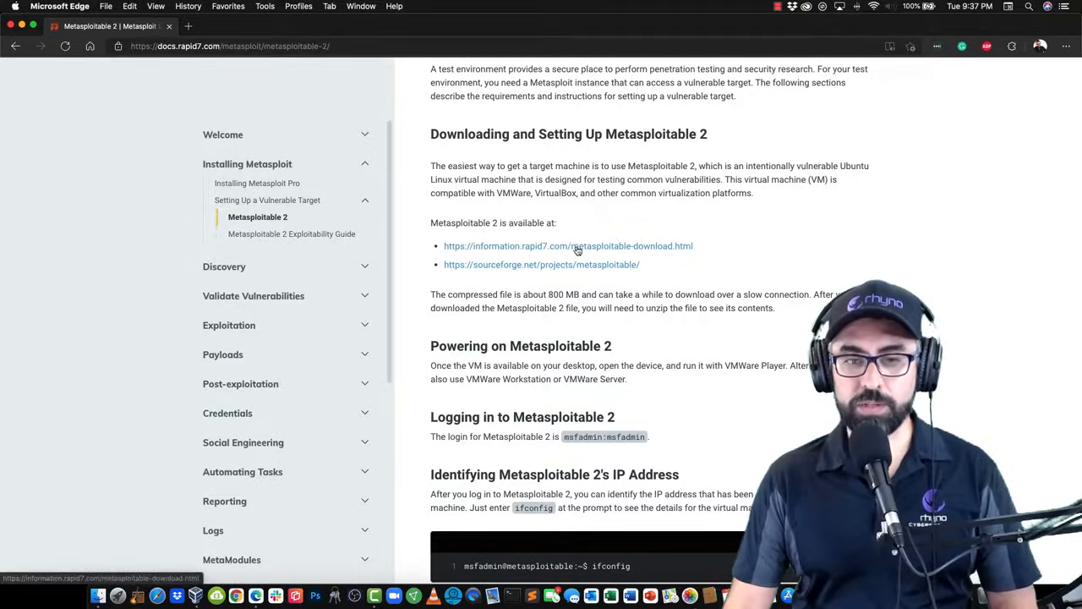
{"action": "left_click", "coordinate": [568, 245]}
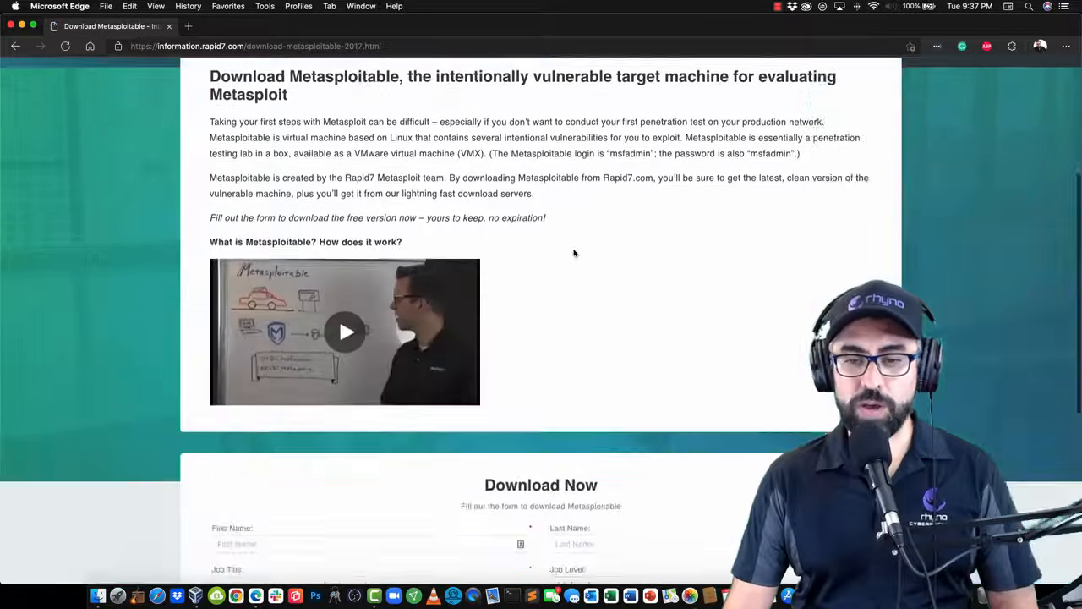
{"action": "scroll", "scroll_direction": "down", "scroll_amount": 3}
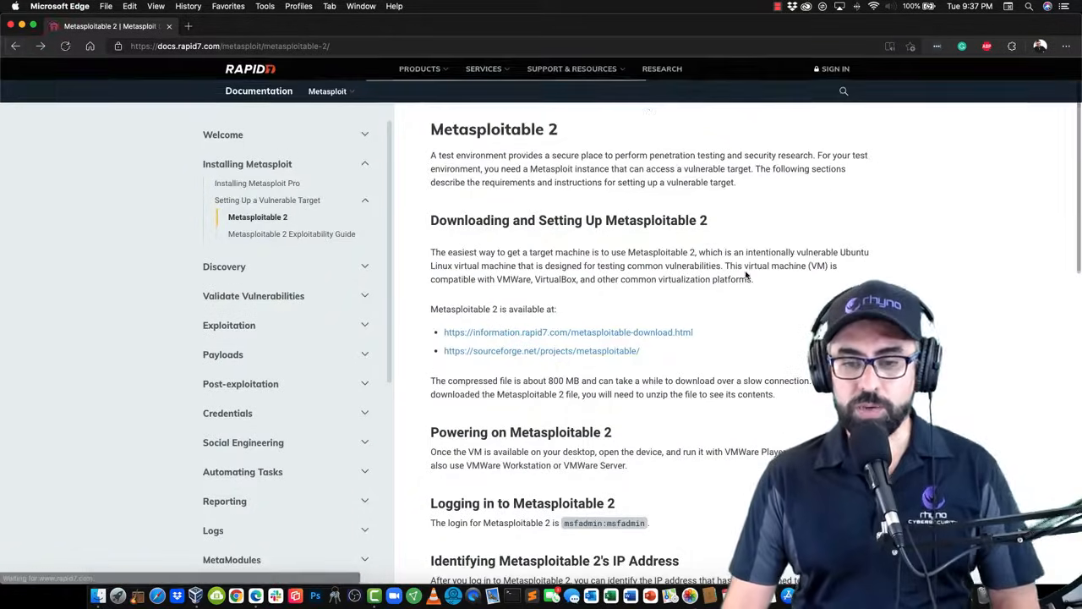
{"action": "mouse_move", "coordinate": [551, 359]}
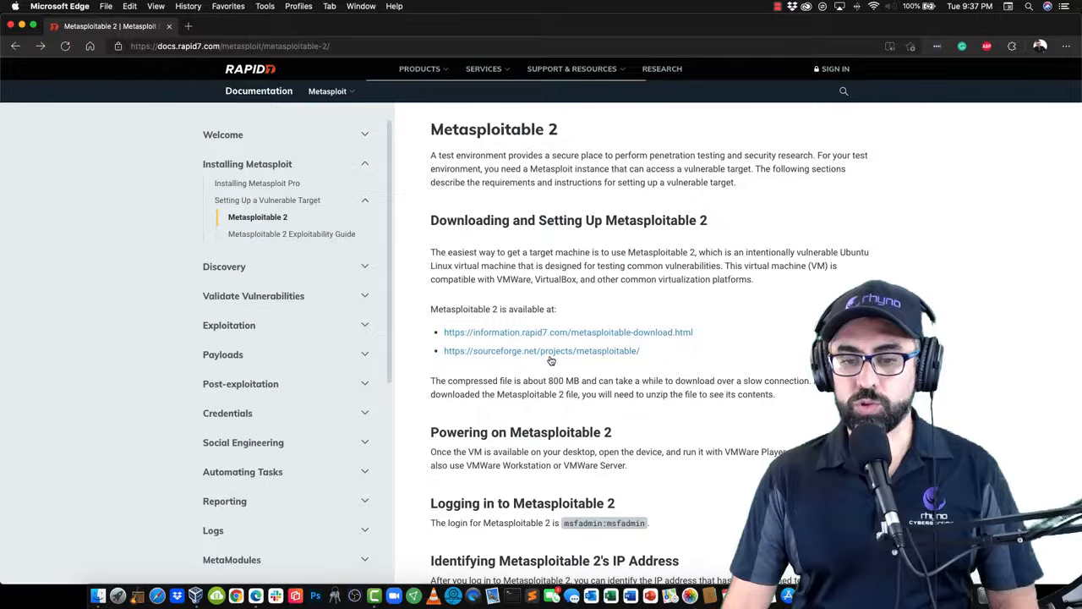
{"action": "left_click", "coordinate": [541, 350]}
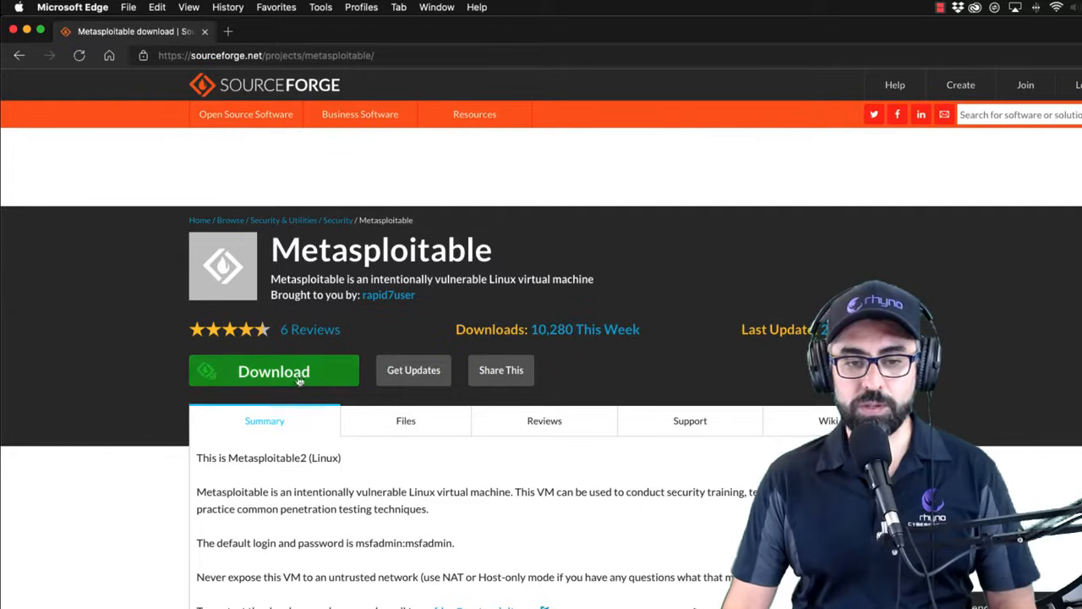
Start the SourceForge download of metasploitable-linux-2.0.0.zip
{"action": "left_click", "coordinate": [274, 370]}
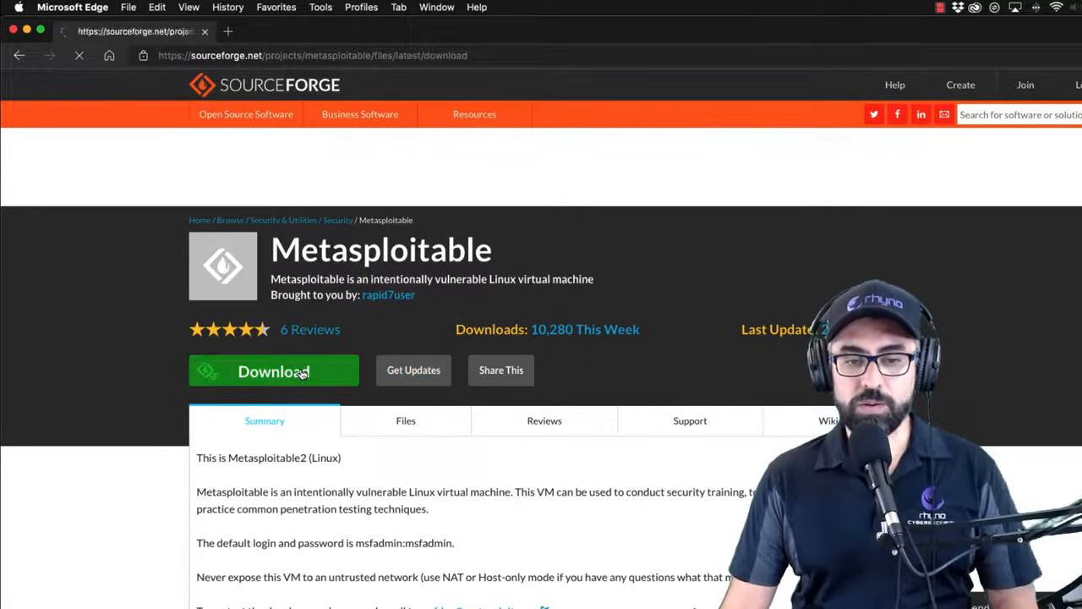
{"action": "left_click", "coordinate": [274, 371]}
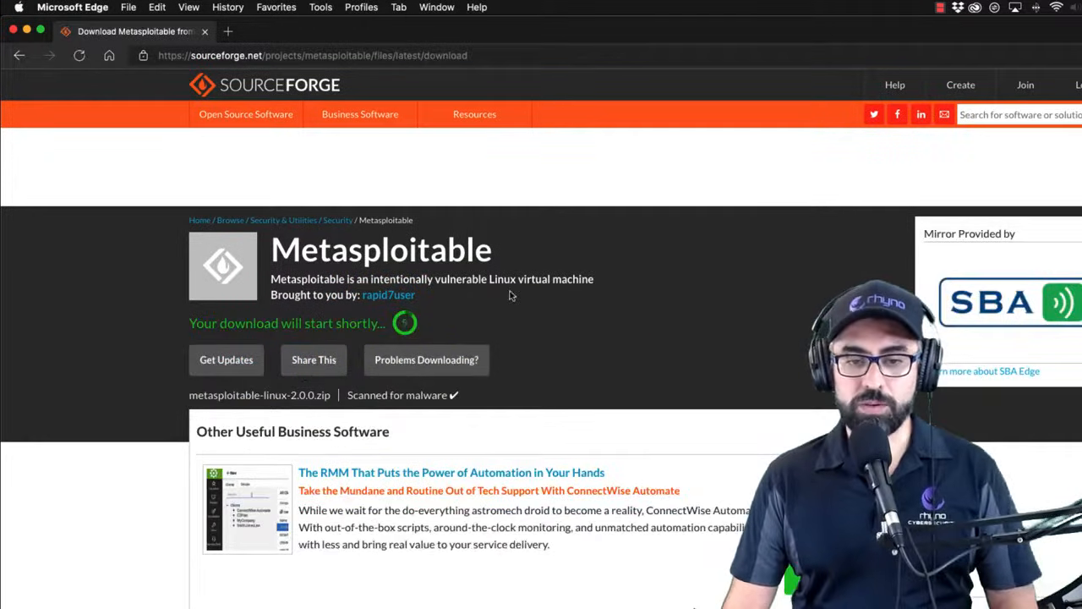
{"action": "mouse_move", "coordinate": [403, 142]}
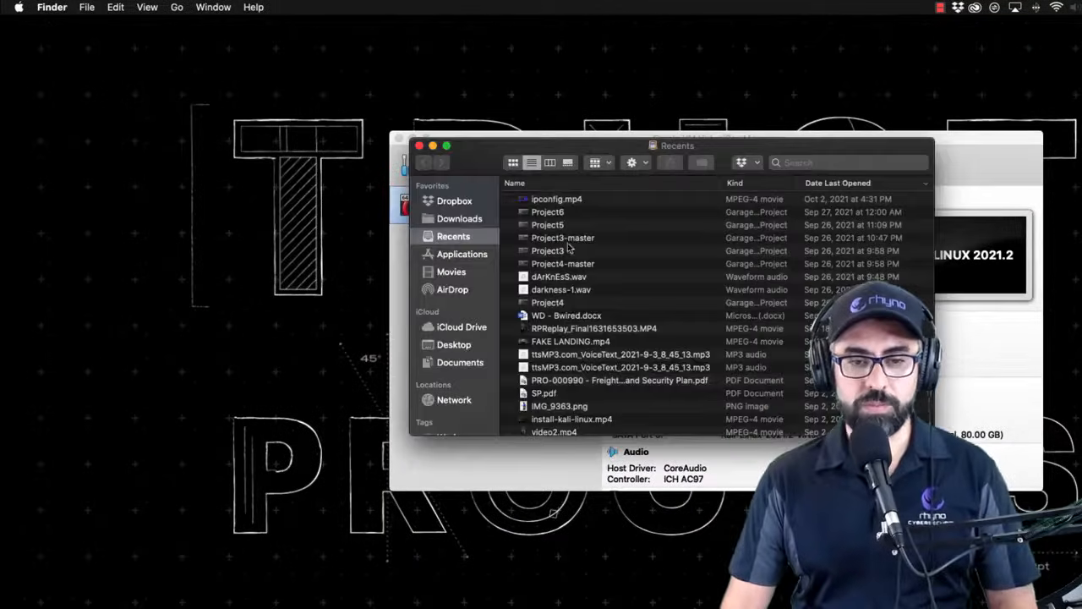
Unzip metasploitable-linux-2.0.0.zip in Downloads, view the Metasploitable2-Linux folder, and return to VirtualBox Manager
{"action": "left_click", "coordinate": [460, 218]}
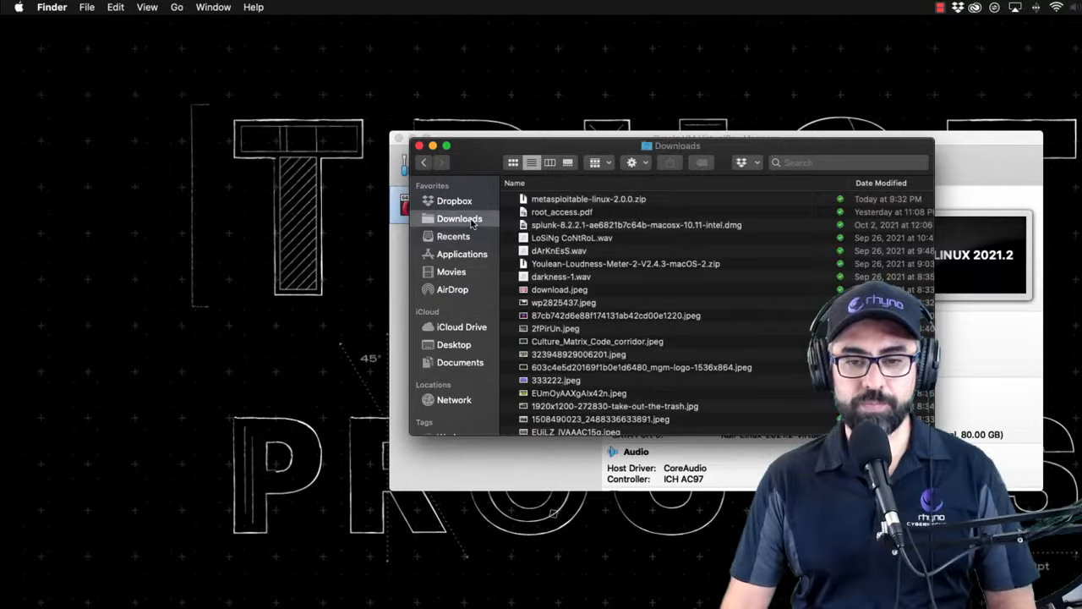
{"action": "left_click", "coordinate": [588, 200]}
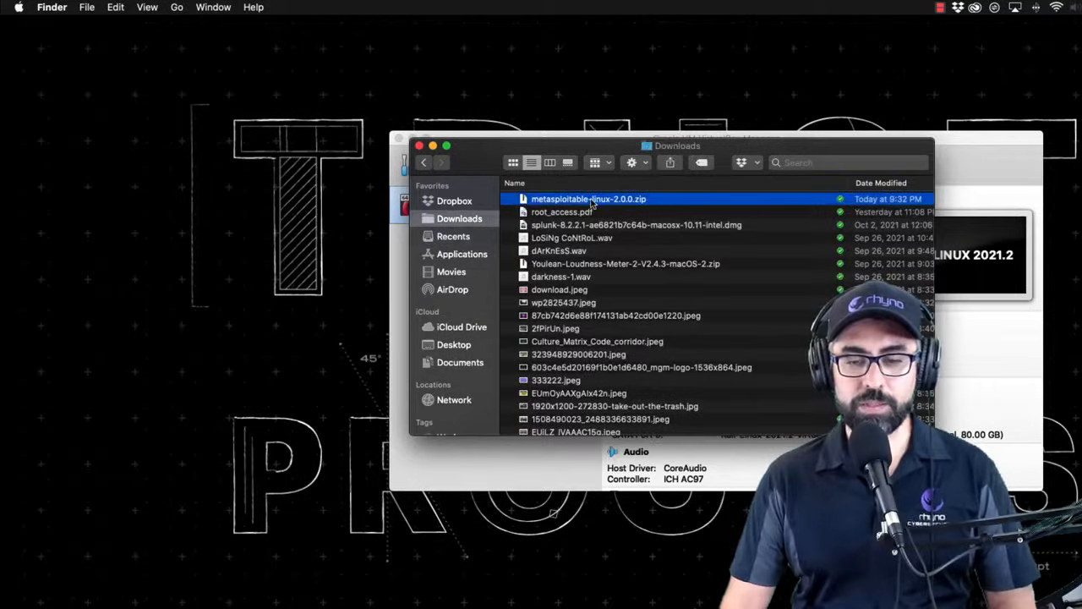
{"action": "double_click", "coordinate": [589, 199]}
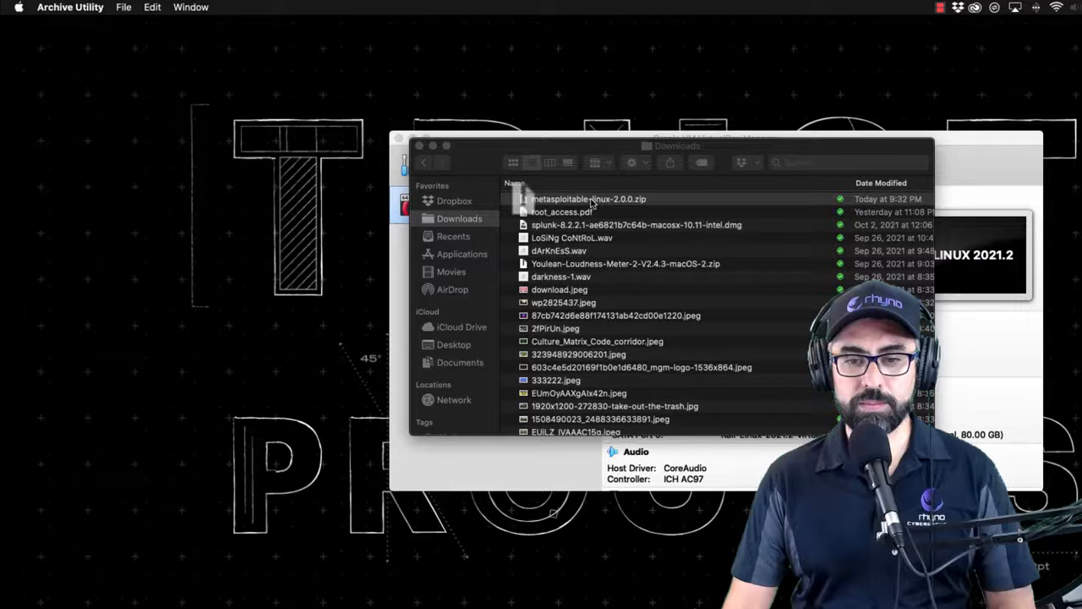
{"action": "double_click", "coordinate": [589, 199]}
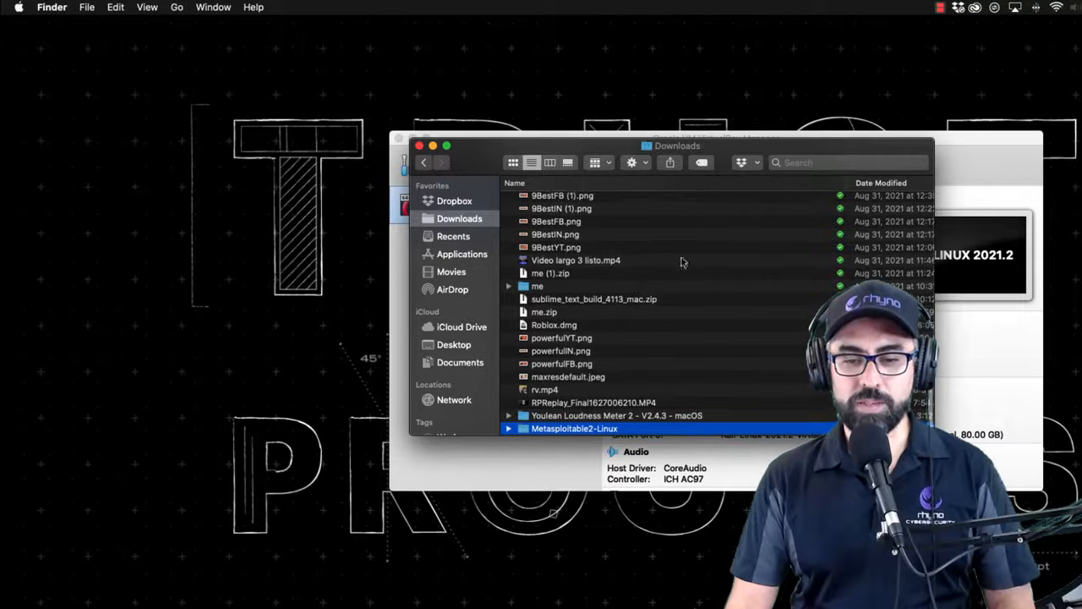
{"action": "double_click", "coordinate": [575, 428]}
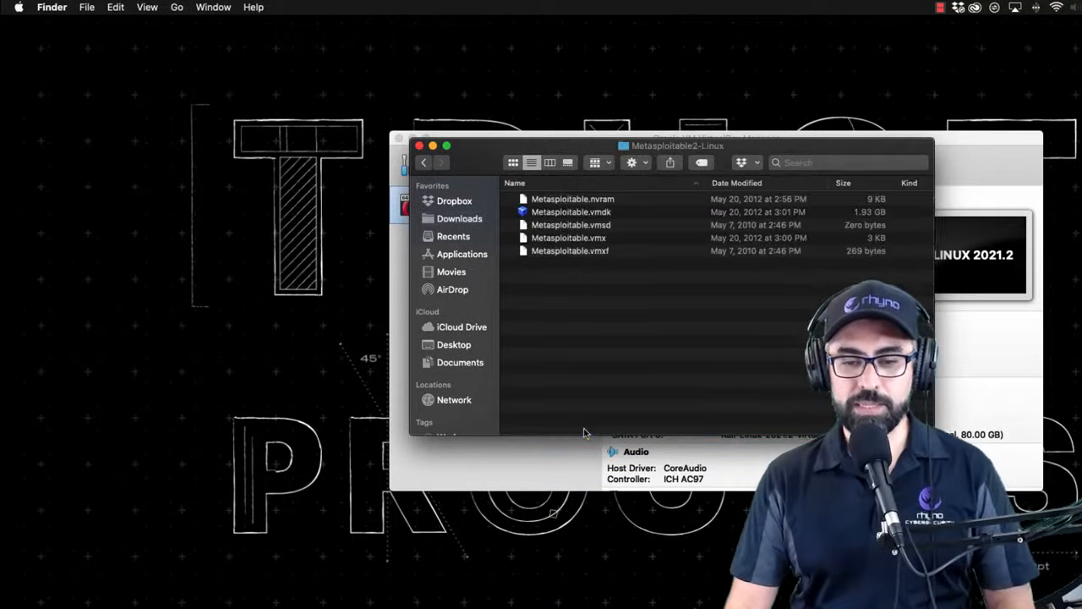
{"action": "left_click", "coordinate": [572, 211]}
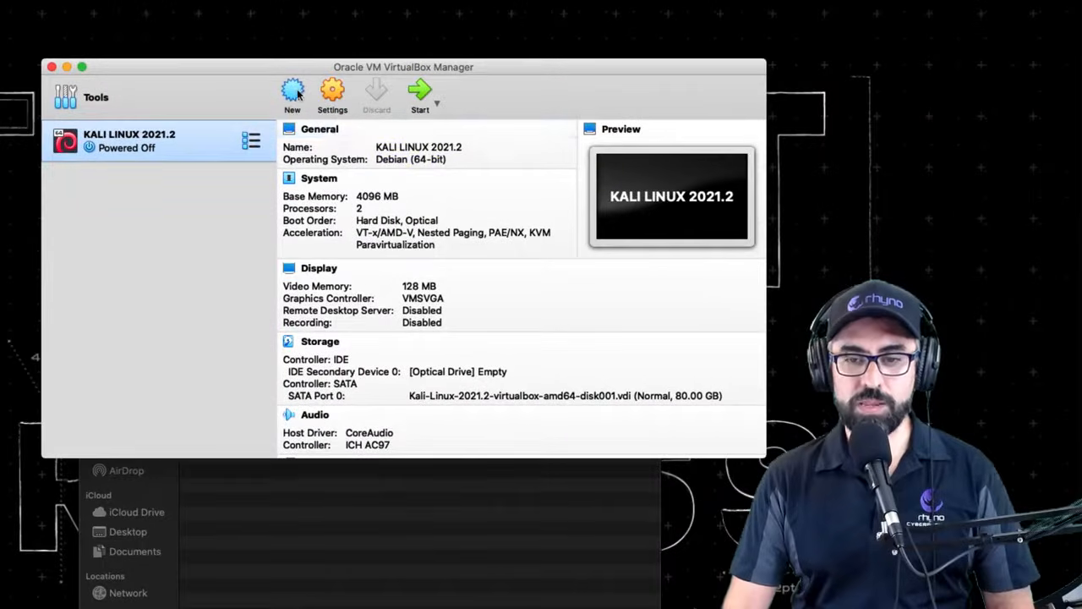
Start a new virtual machine named Metasploitable 2 with Linux as its operating system type
{"action": "left_click", "coordinate": [291, 93]}
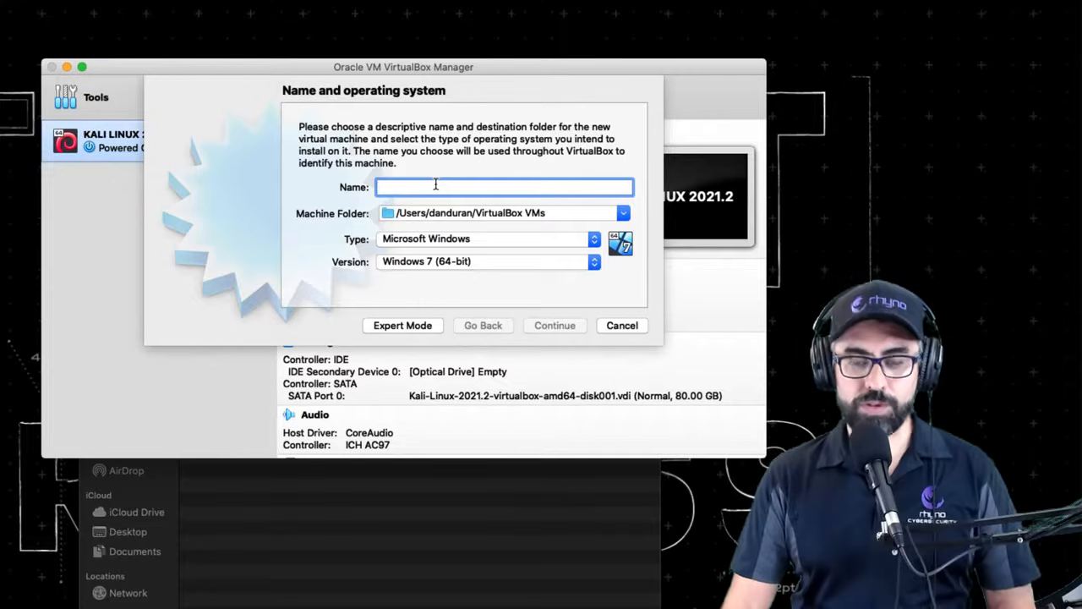
{"action": "type", "text": "Metasploitable 2"}
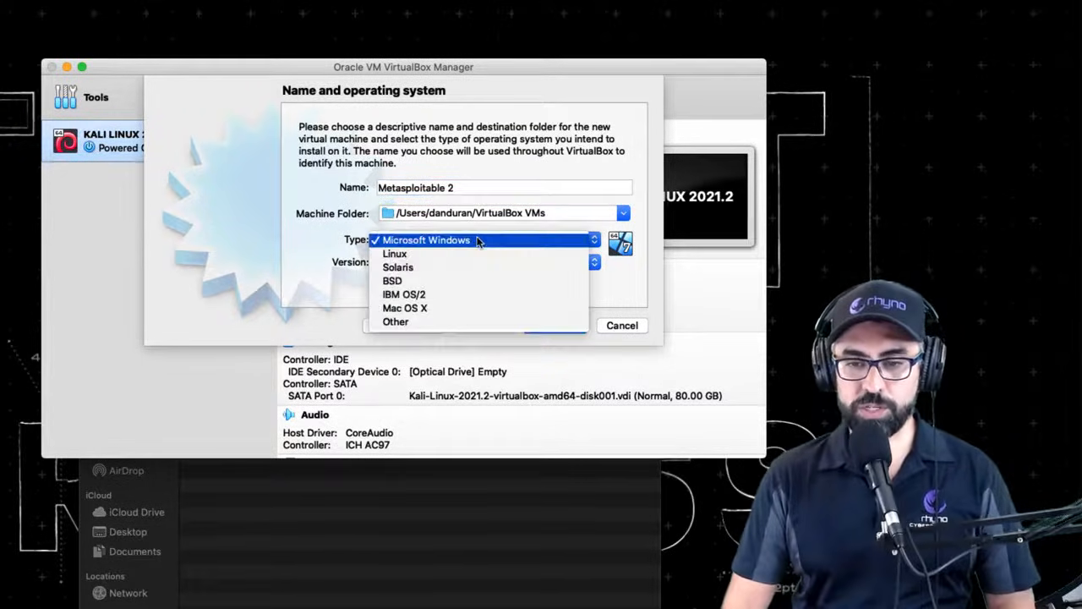
{"action": "left_click", "coordinate": [396, 254]}
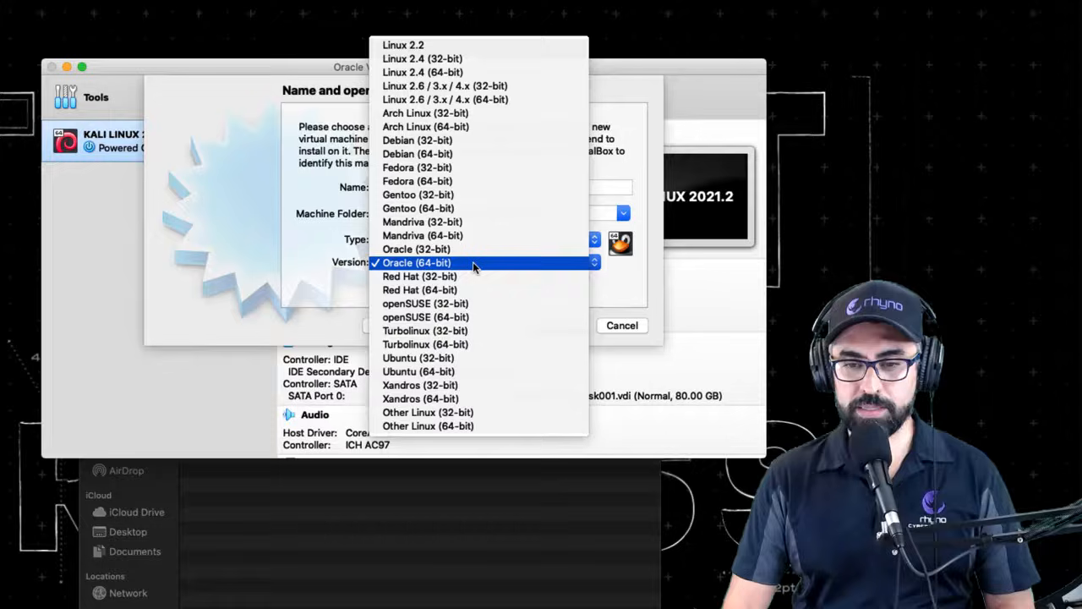
{"action": "mouse_move", "coordinate": [416, 140]}
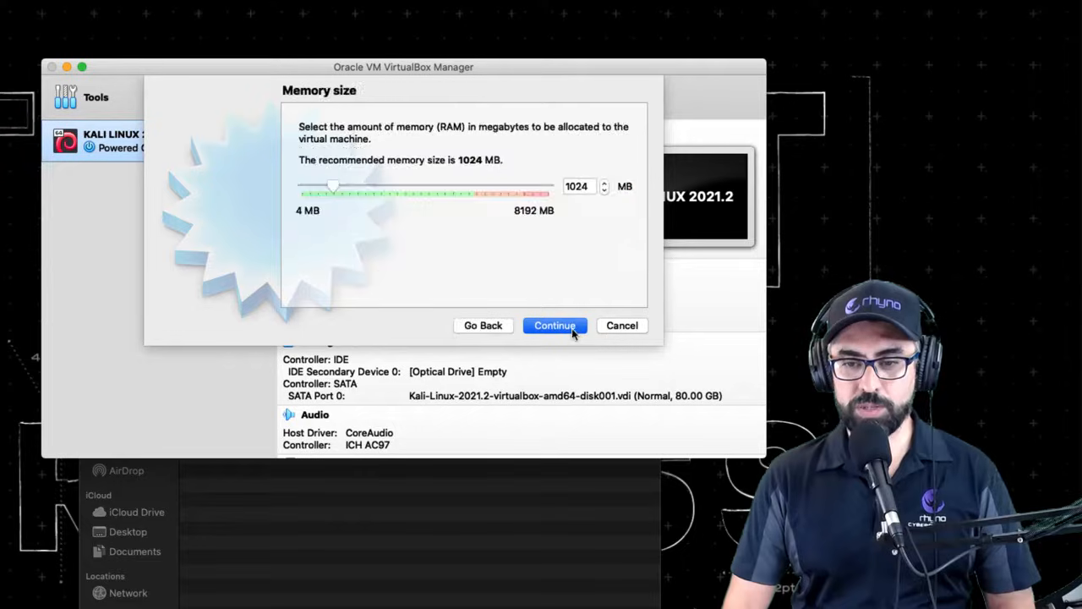
{"action": "mouse_move", "coordinate": [487, 291]}
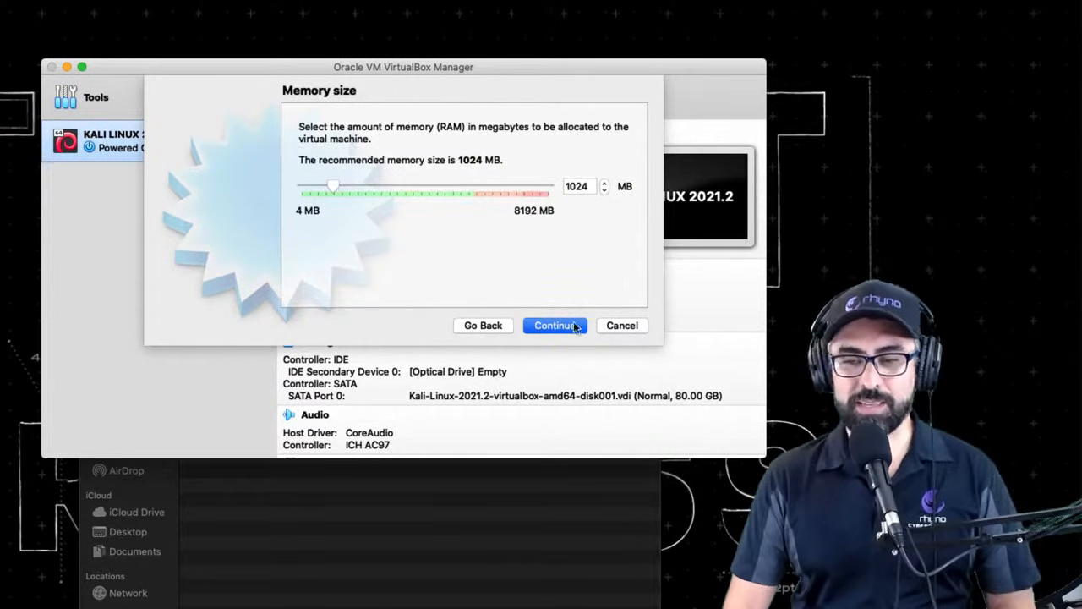
{"action": "mouse_move", "coordinate": [572, 287]}
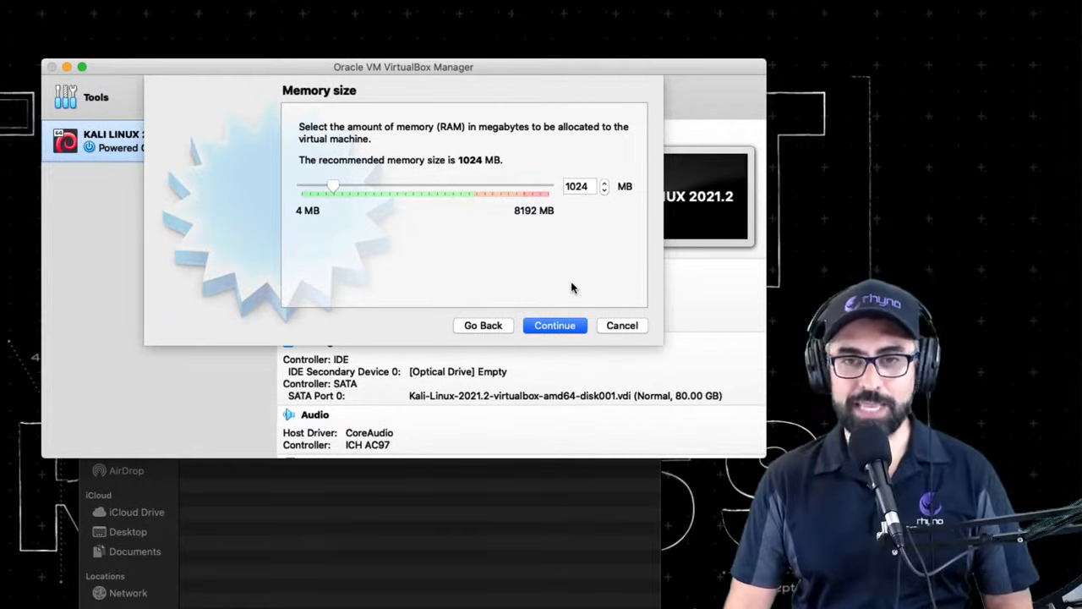
Keep the memory size at 1024 MB and continue to the hard disk step
{"action": "left_click", "coordinate": [555, 325]}
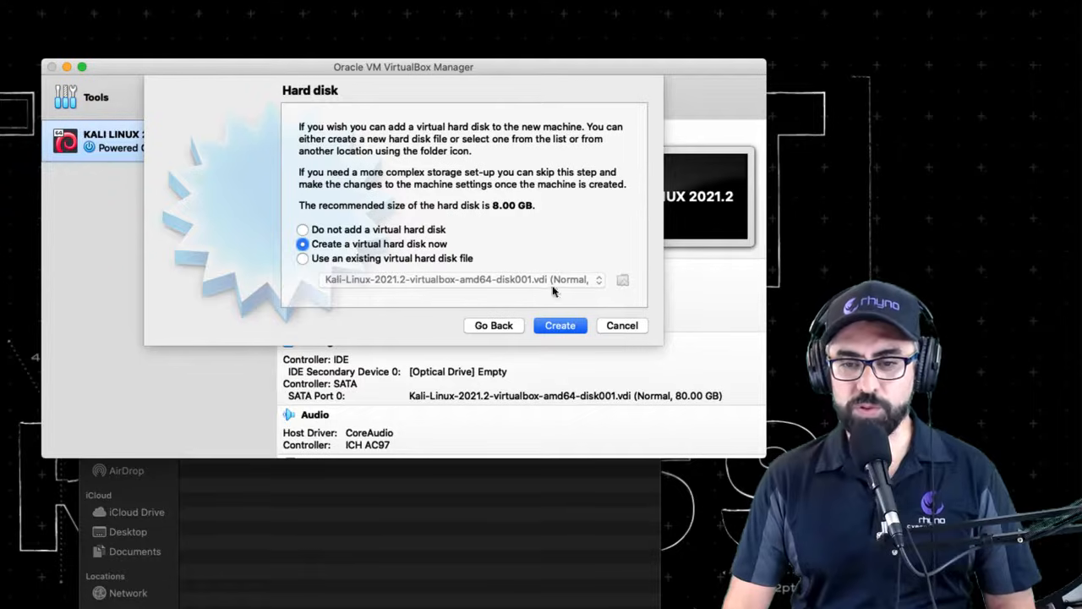
Create a dynamically allocated VMDK disk sized down from 8 GB to 2.39 GB
{"action": "left_click", "coordinate": [559, 325]}
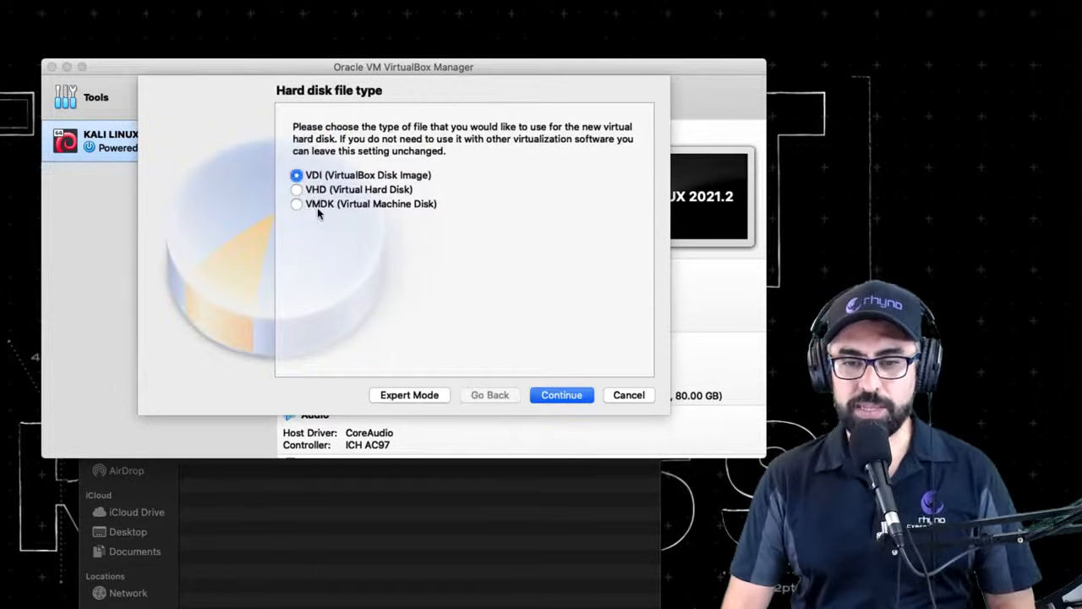
{"action": "left_click", "coordinate": [298, 203]}
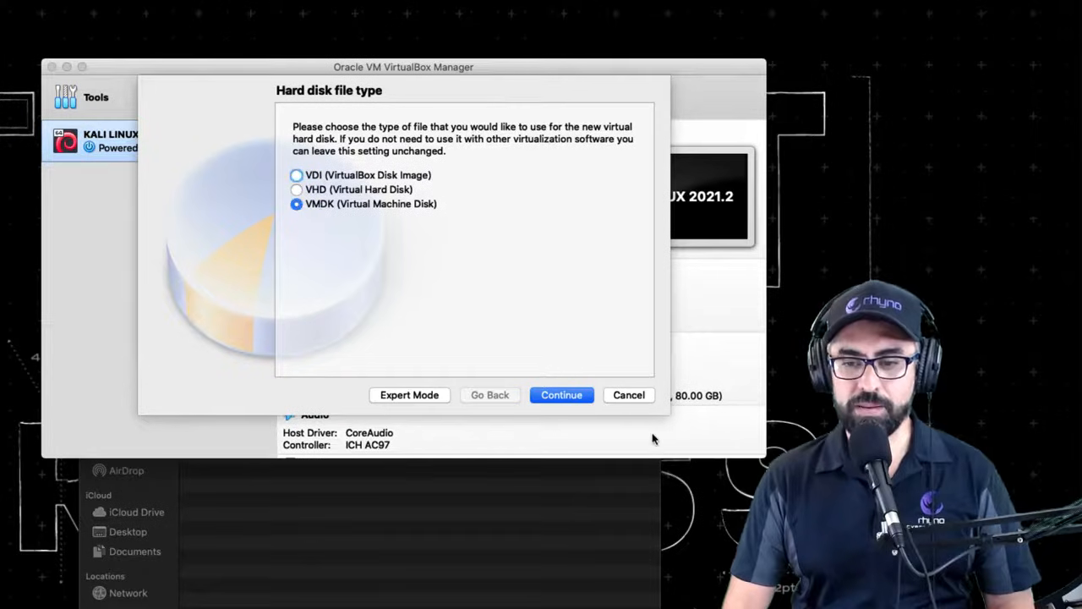
{"action": "left_click", "coordinate": [562, 396]}
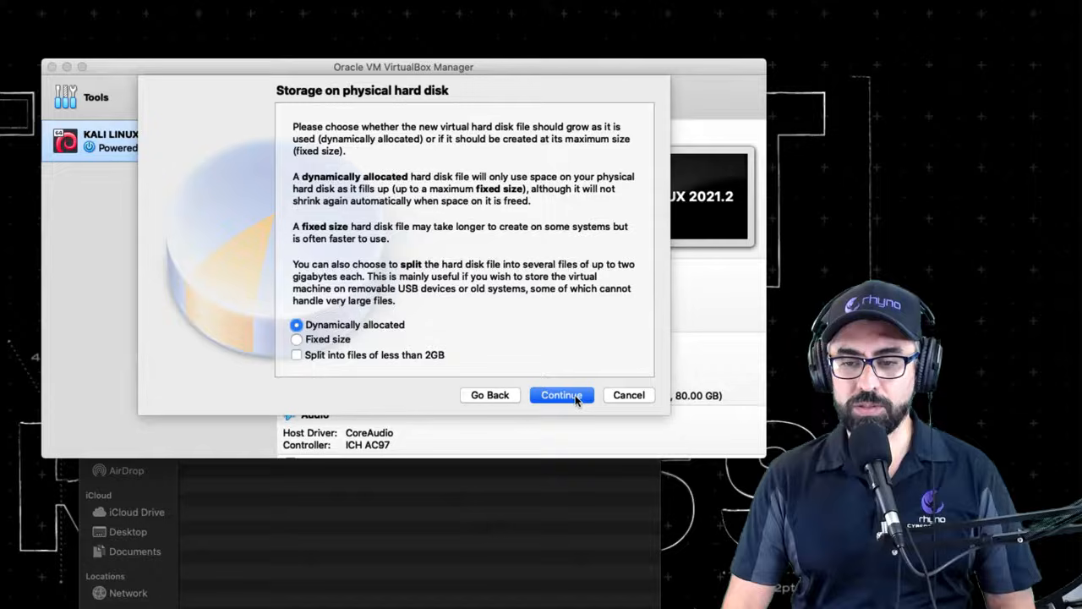
{"action": "left_click", "coordinate": [561, 395]}
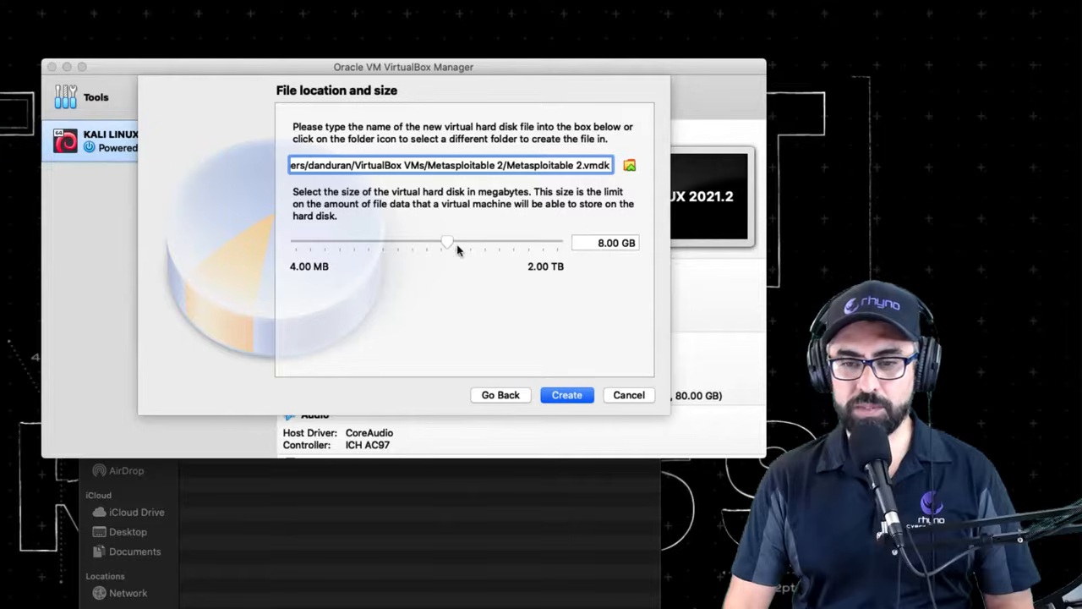
{"action": "left_click_drag", "start_coordinate": [447, 243], "coordinate": [419, 244]}
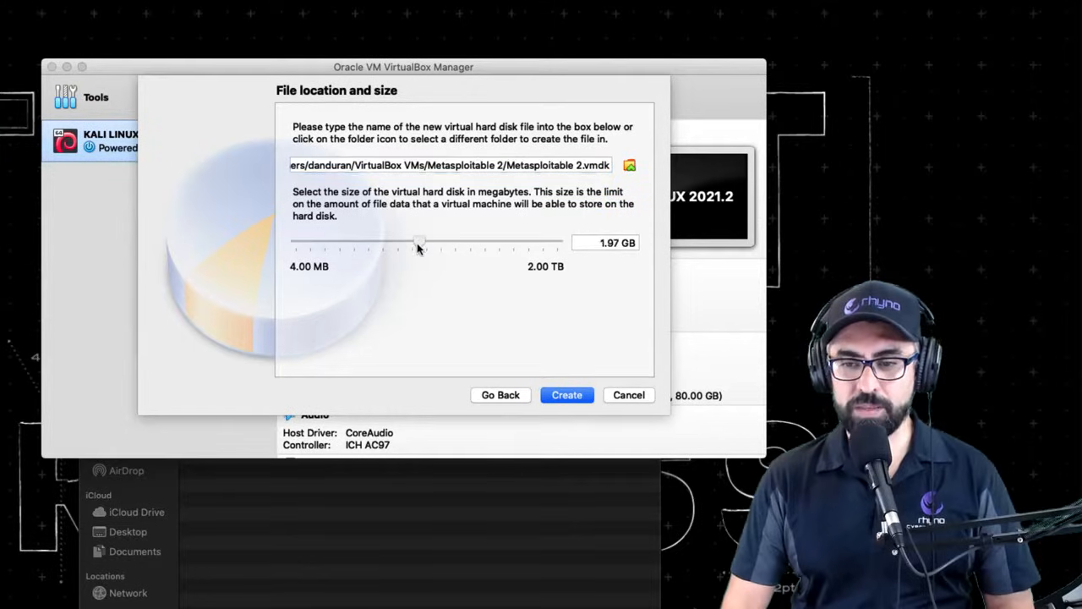
{"action": "left_click_drag", "start_coordinate": [419, 243], "coordinate": [423, 243]}
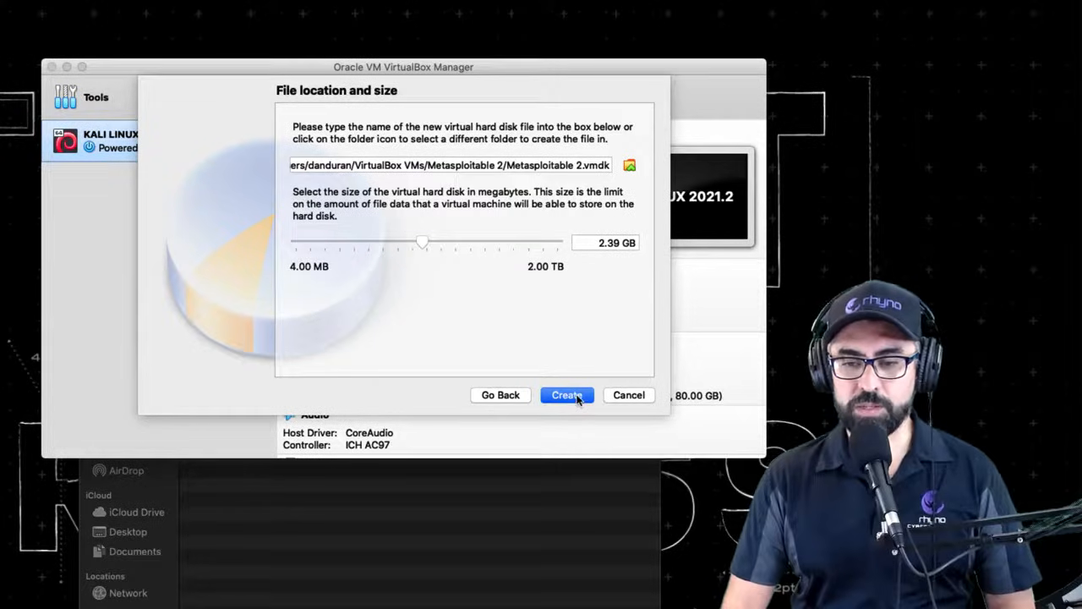
{"action": "left_click", "coordinate": [567, 396]}
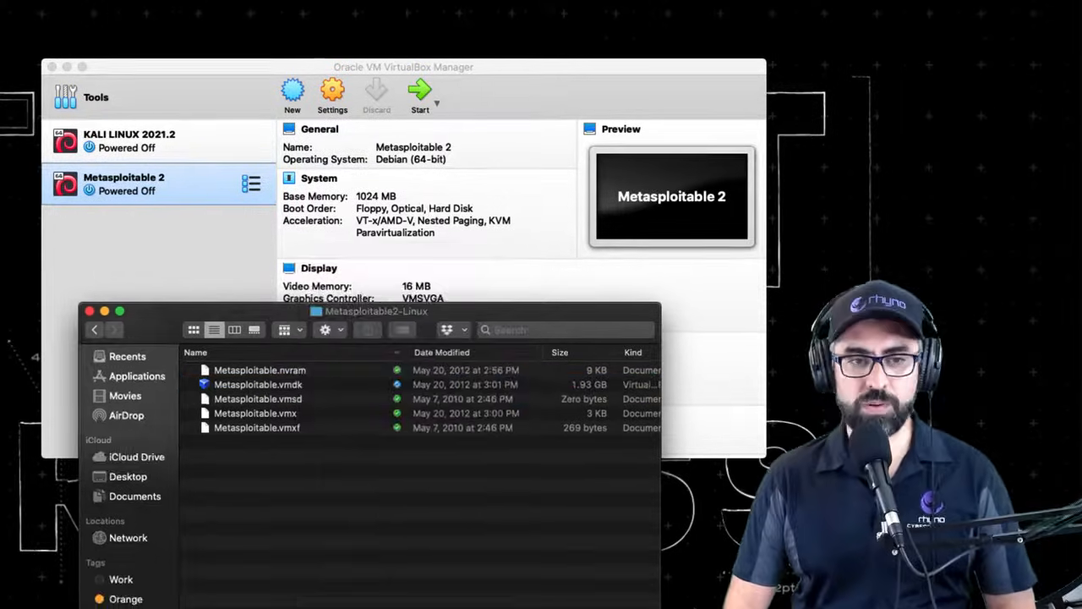
Navigate from Computer through Users and the home folder to VirtualBox VMs/Metasploitable 2 and bring up its context menu
{"action": "left_click", "coordinate": [244, 10]}
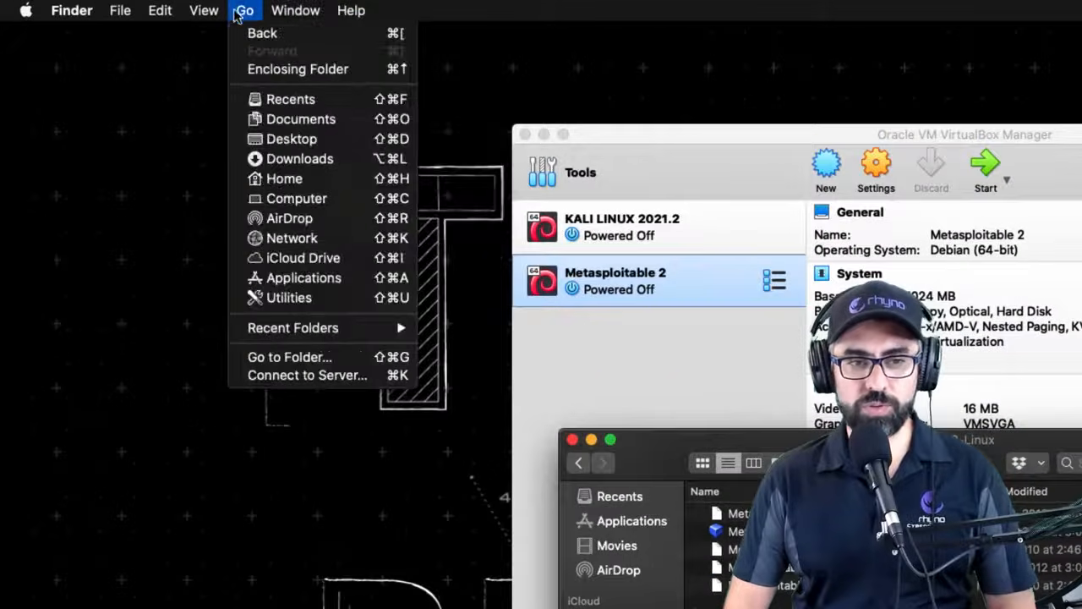
{"action": "mouse_move", "coordinate": [303, 257]}
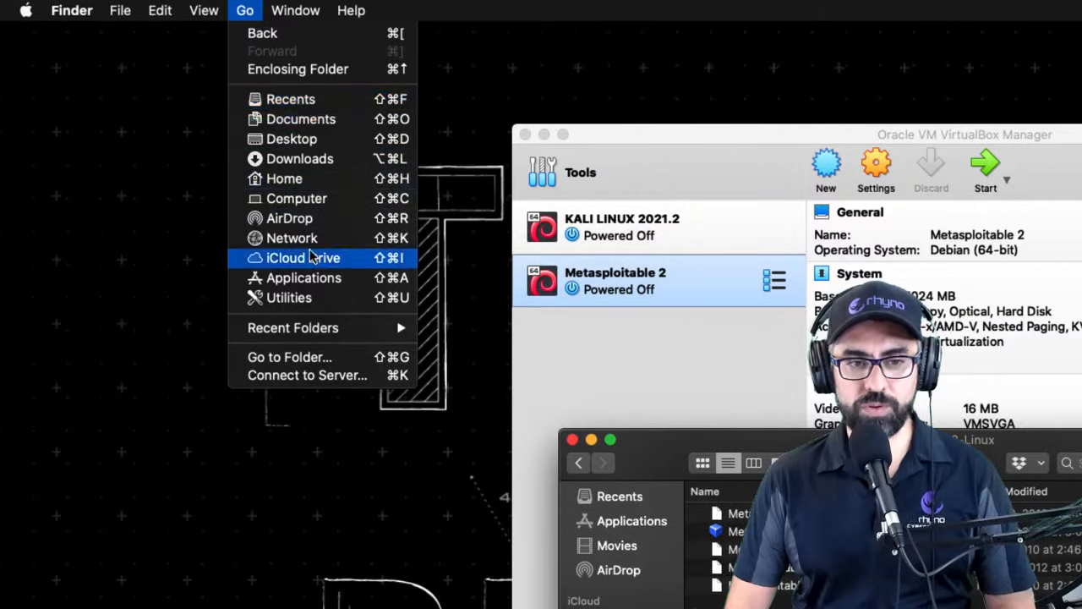
{"action": "mouse_move", "coordinate": [298, 198]}
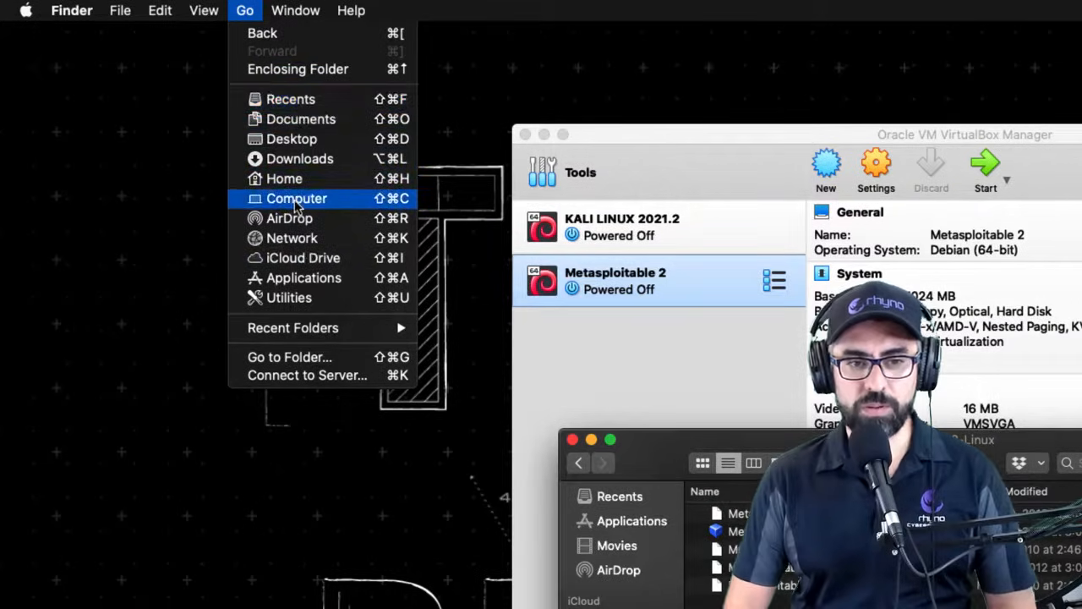
{"action": "left_click", "coordinate": [296, 198]}
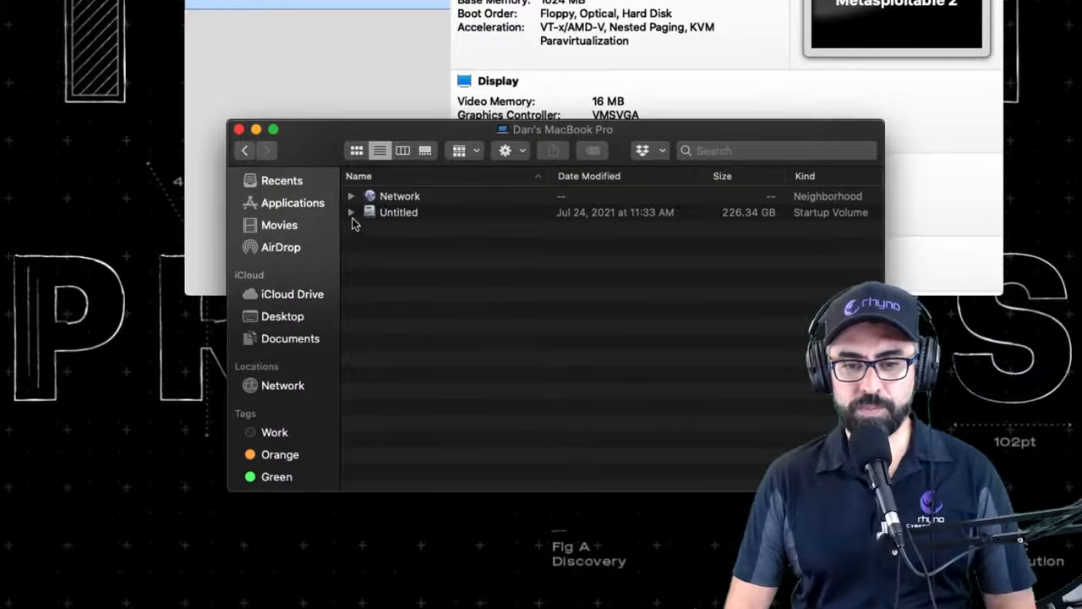
{"action": "left_click", "coordinate": [350, 213]}
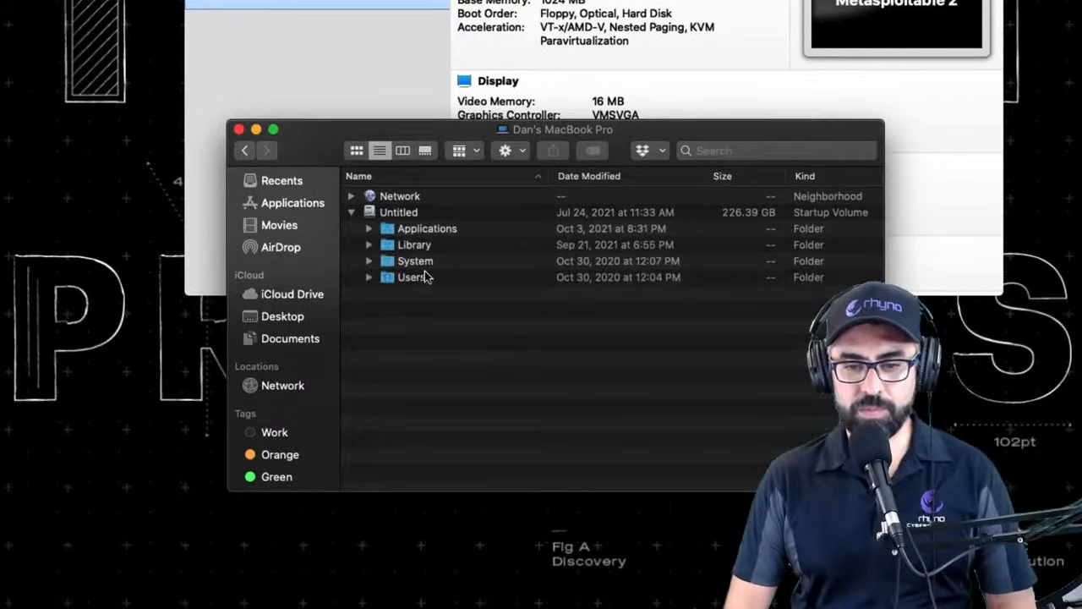
{"action": "double_click", "coordinate": [413, 278]}
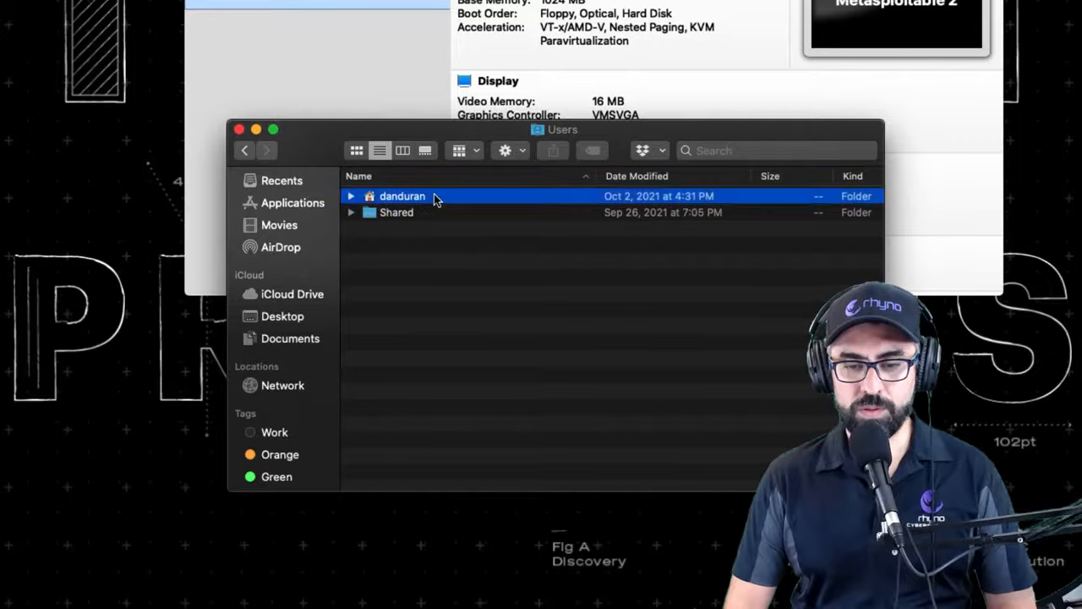
{"action": "double_click", "coordinate": [402, 196]}
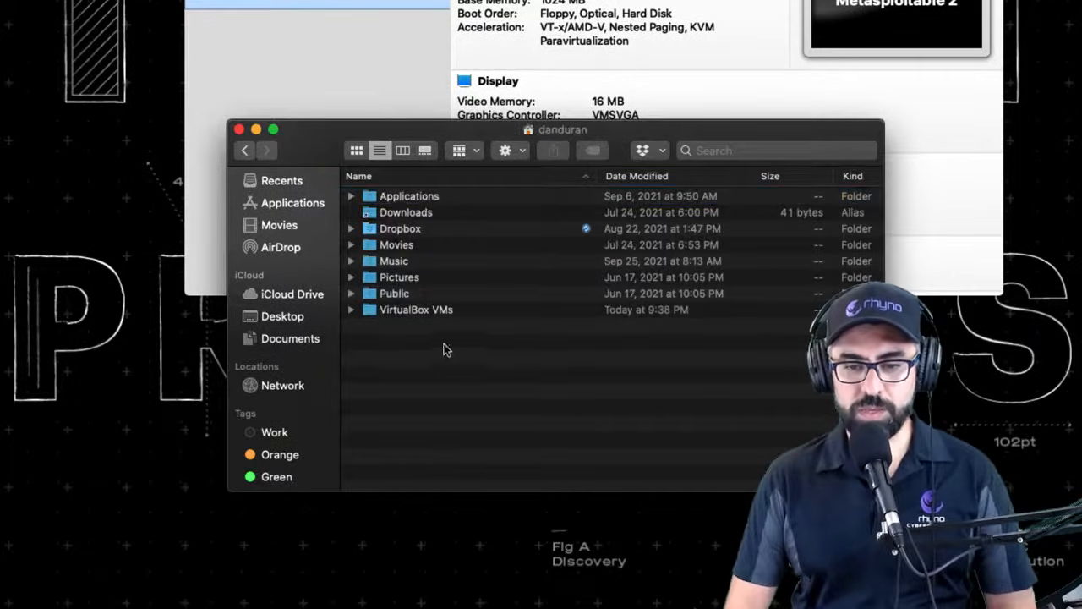
{"action": "double_click", "coordinate": [416, 309]}
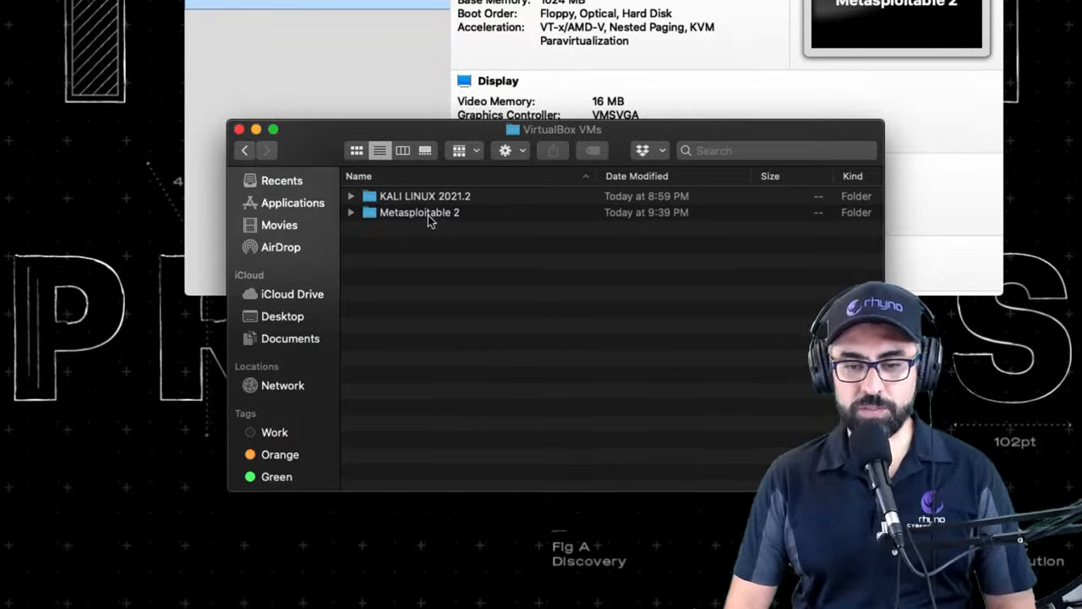
{"action": "double_click", "coordinate": [420, 213]}
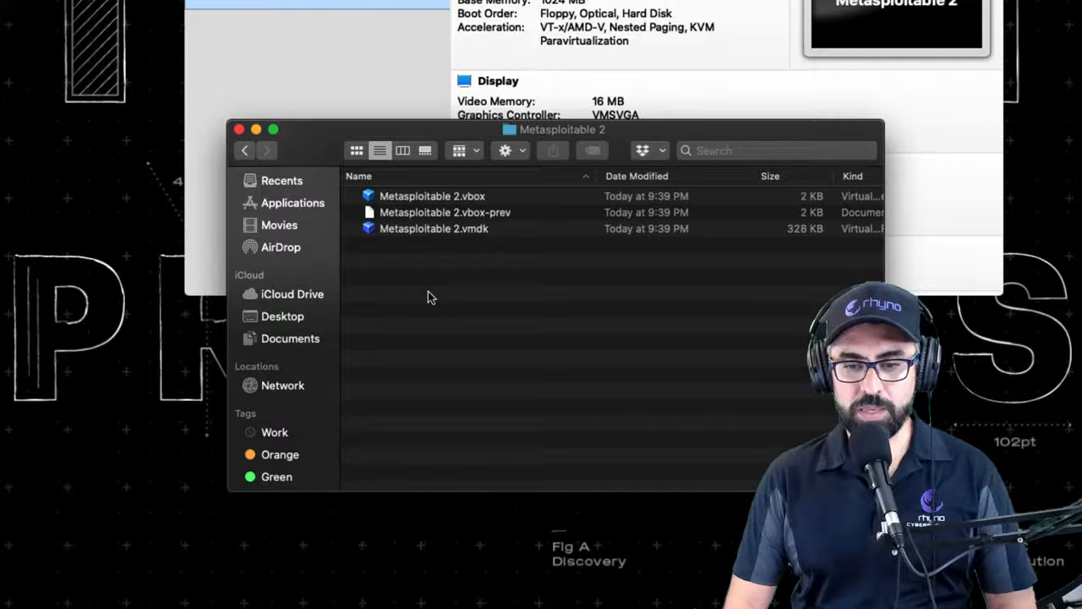
{"action": "right_click", "coordinate": [431, 298]}
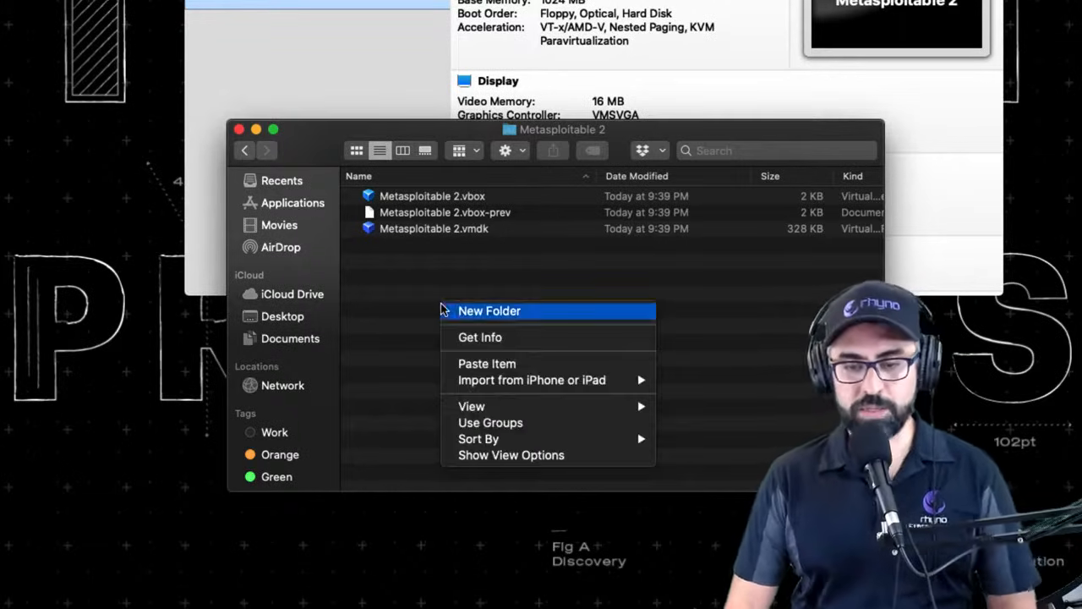
{"action": "mouse_move", "coordinate": [531, 379]}
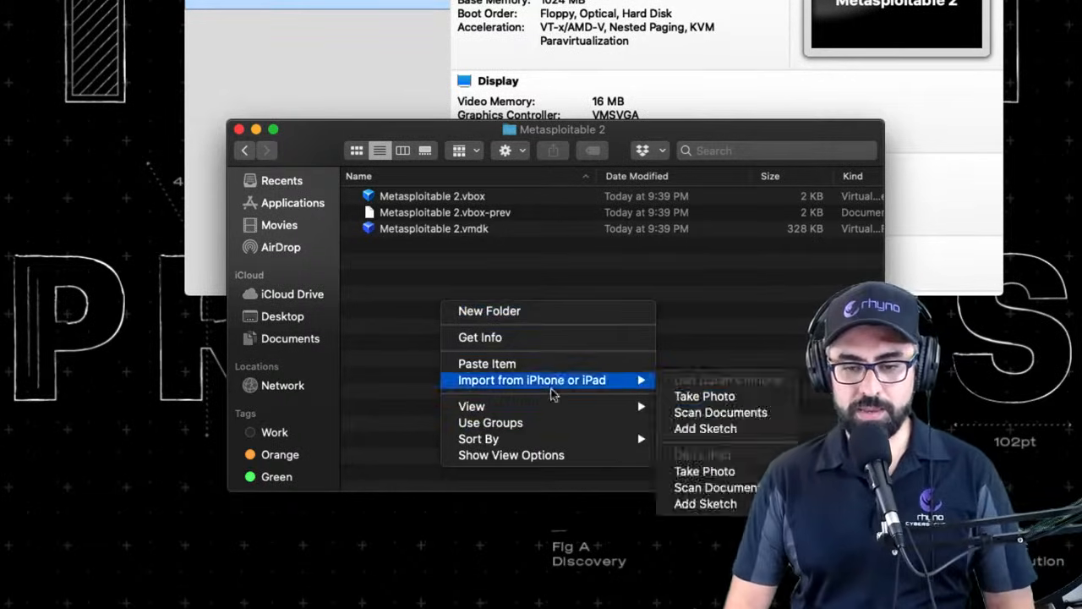
Paste the original 1.93 GB Metasploitable.vmdk into the Metasploitable 2 folder and return to VirtualBox Manager
{"action": "left_click", "coordinate": [406, 329]}
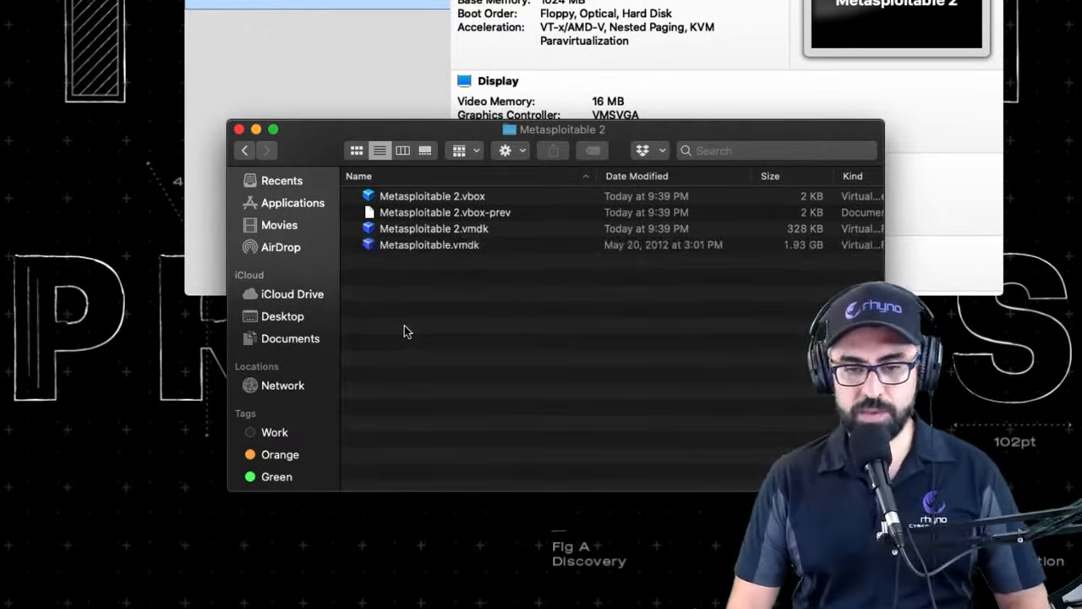
{"action": "left_click", "coordinate": [430, 243]}
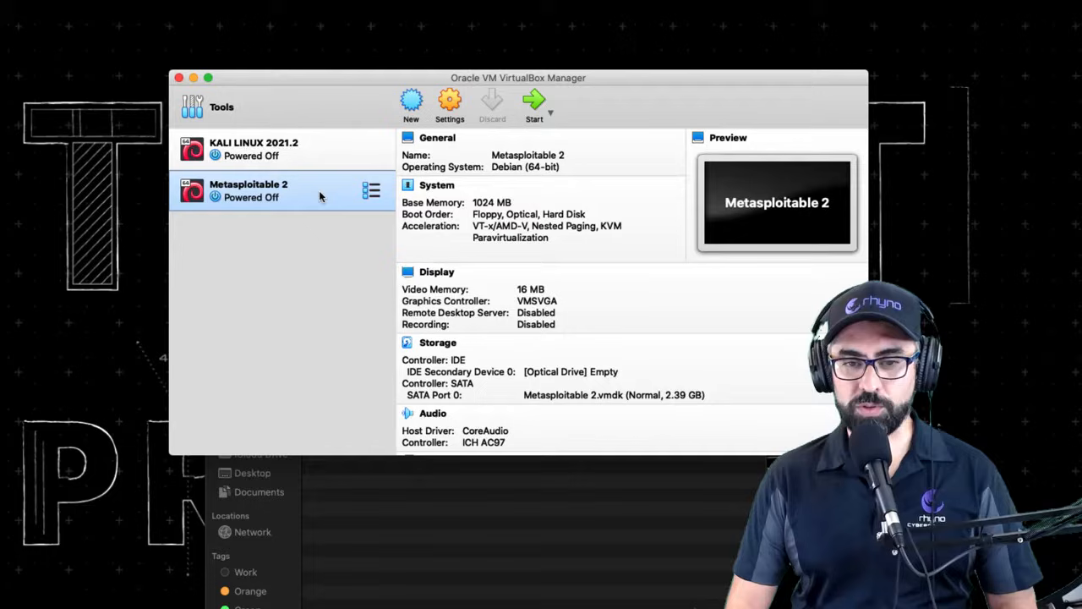
Select the Metasploitable 2 machine and bring up its Settings window
{"action": "left_click", "coordinate": [372, 189]}
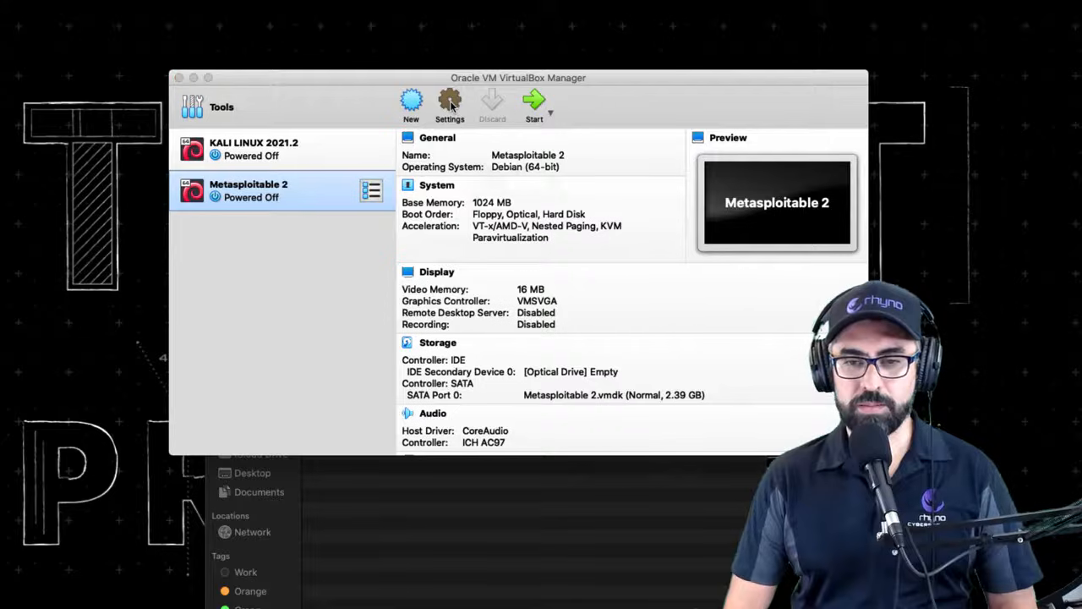
{"action": "left_click", "coordinate": [450, 102]}
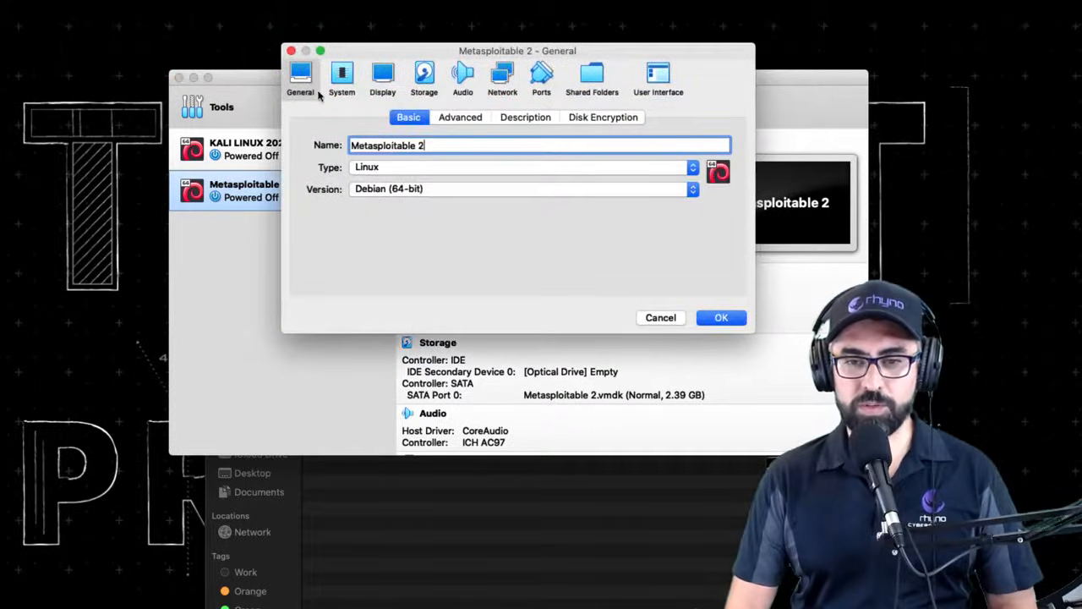
Inspect the IDE controller, empty optical slot and Metasploitable 2.vmdk, then list available virtual hard disks
{"action": "left_click", "coordinate": [423, 76]}
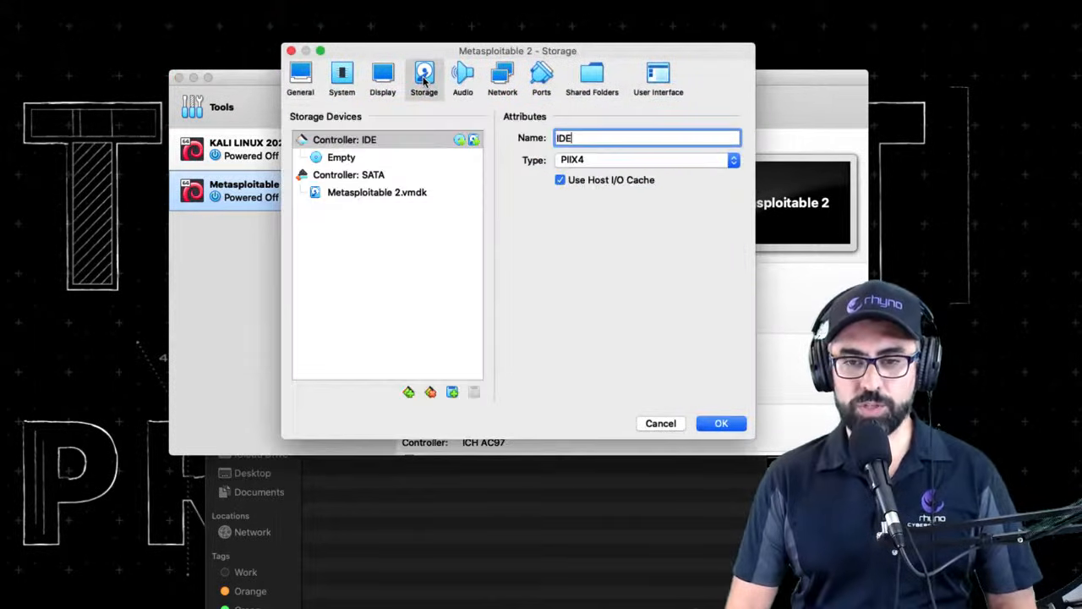
{"action": "left_click", "coordinate": [341, 157]}
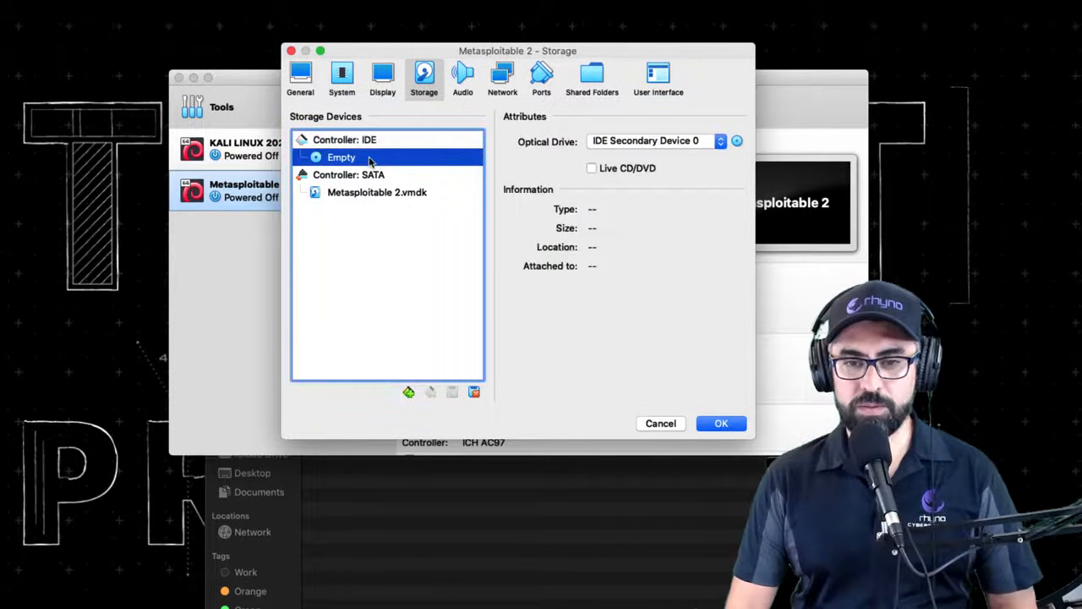
{"action": "mouse_move", "coordinate": [358, 199]}
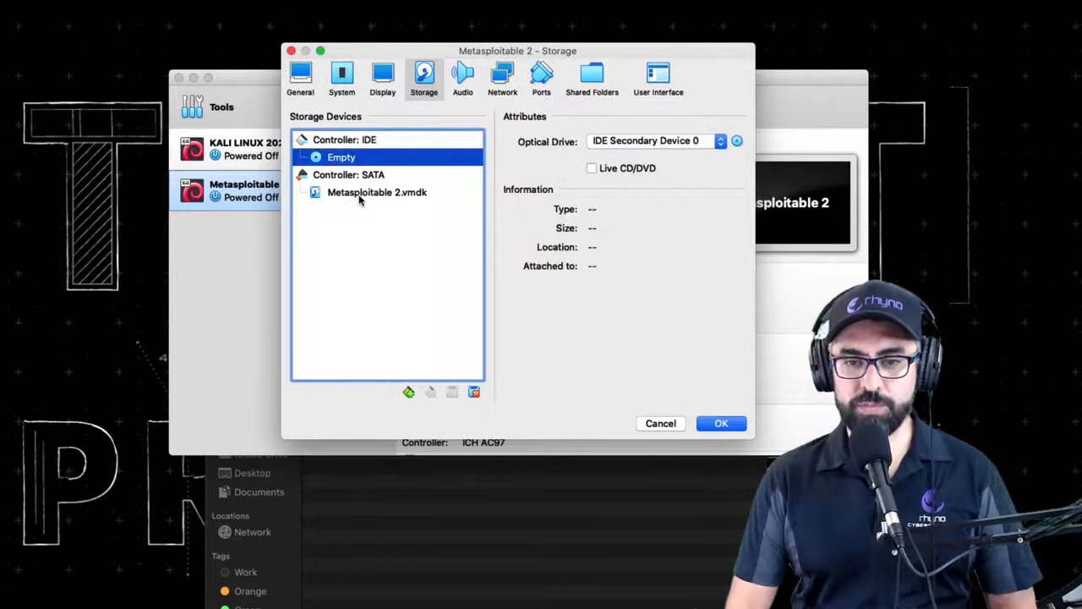
{"action": "left_click", "coordinate": [375, 193]}
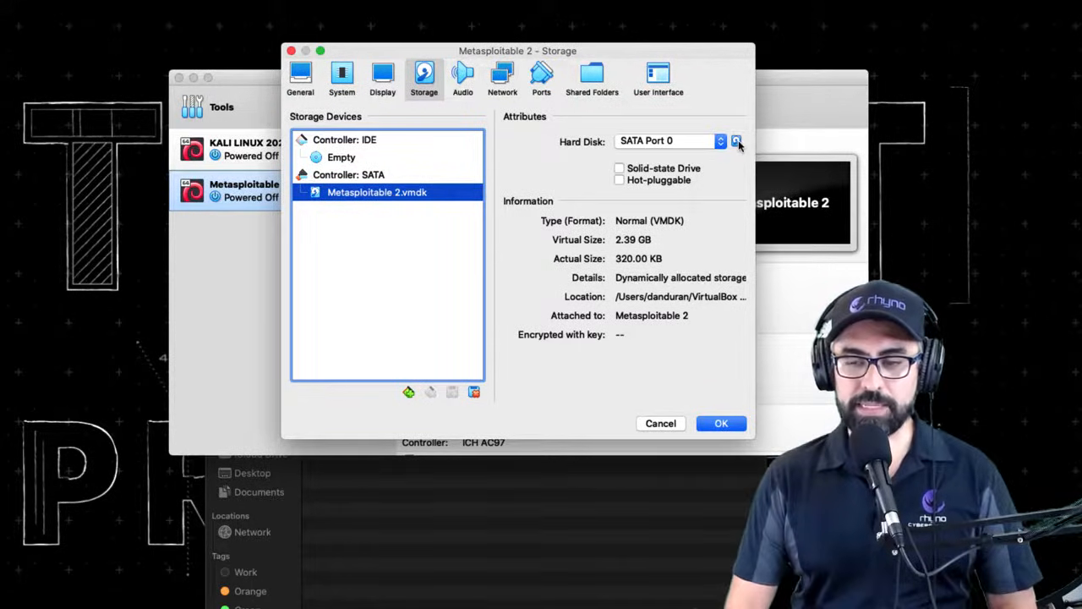
{"action": "left_click", "coordinate": [736, 140]}
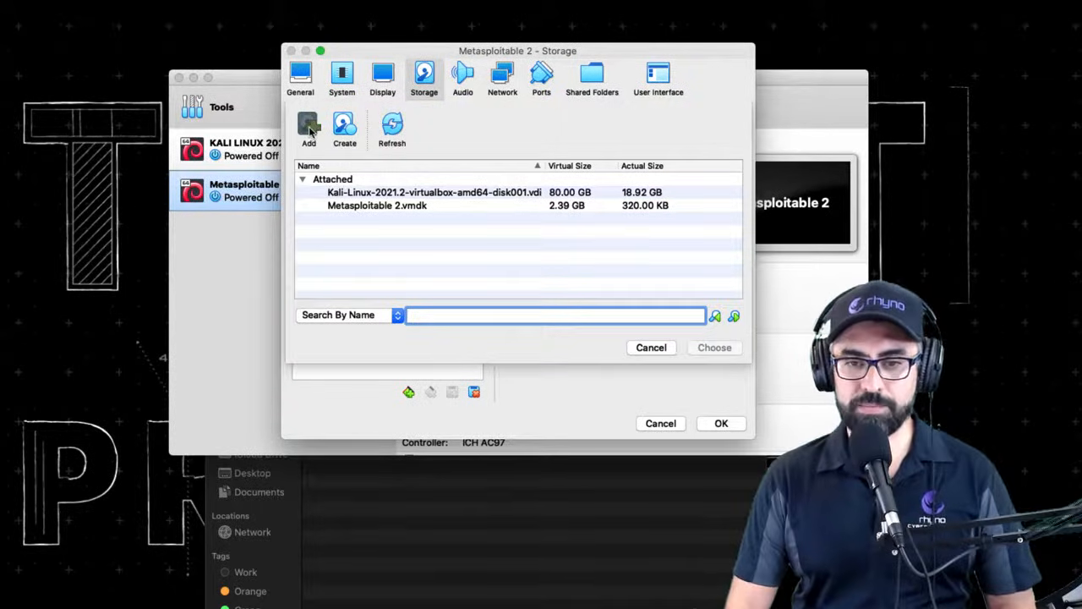
Add and attach the original 8 GB Metasploitable.vmdk as the SATA hard disk and save the storage settings
{"action": "left_click", "coordinate": [308, 127]}
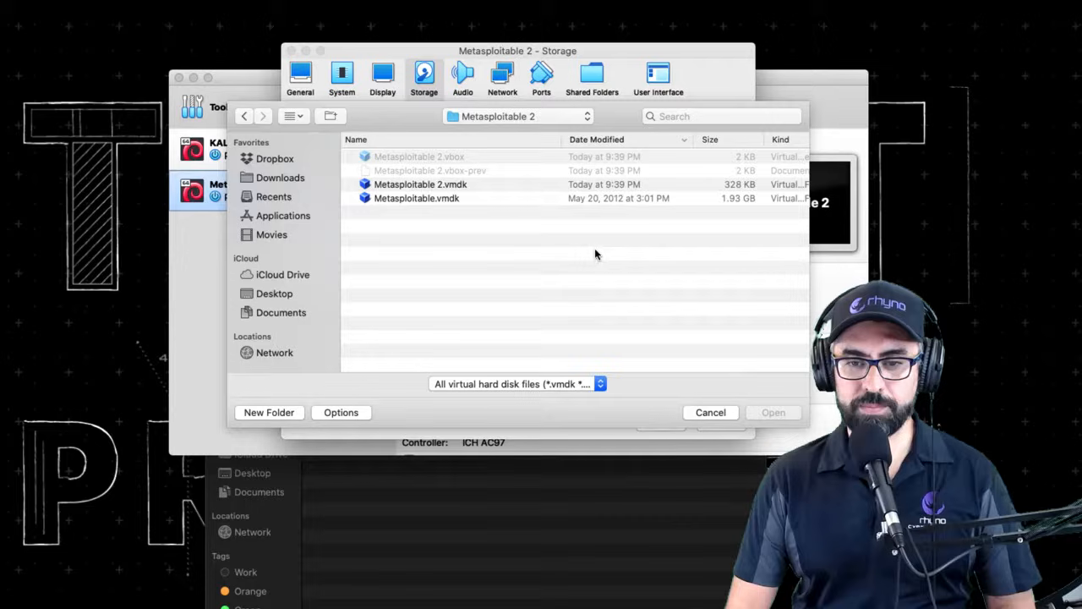
{"action": "left_click", "coordinate": [416, 197]}
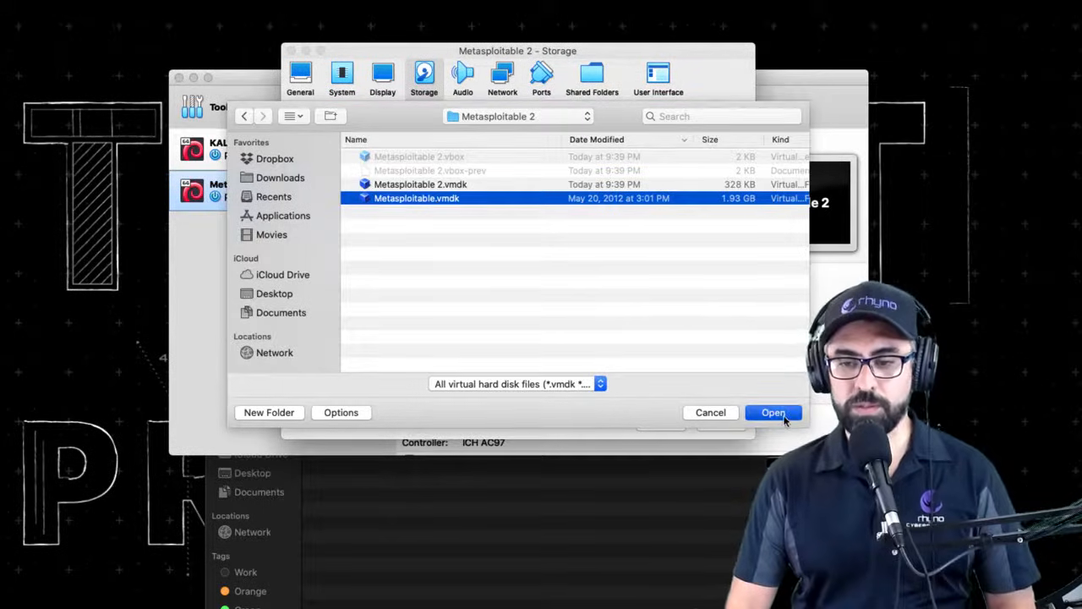
{"action": "left_click", "coordinate": [772, 412]}
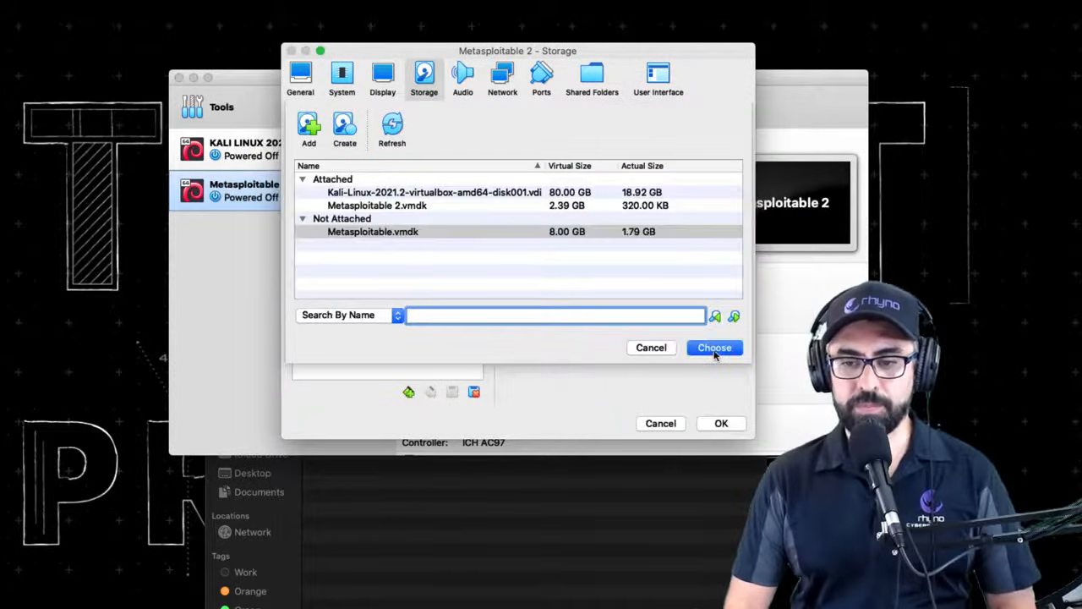
{"action": "left_click", "coordinate": [714, 348]}
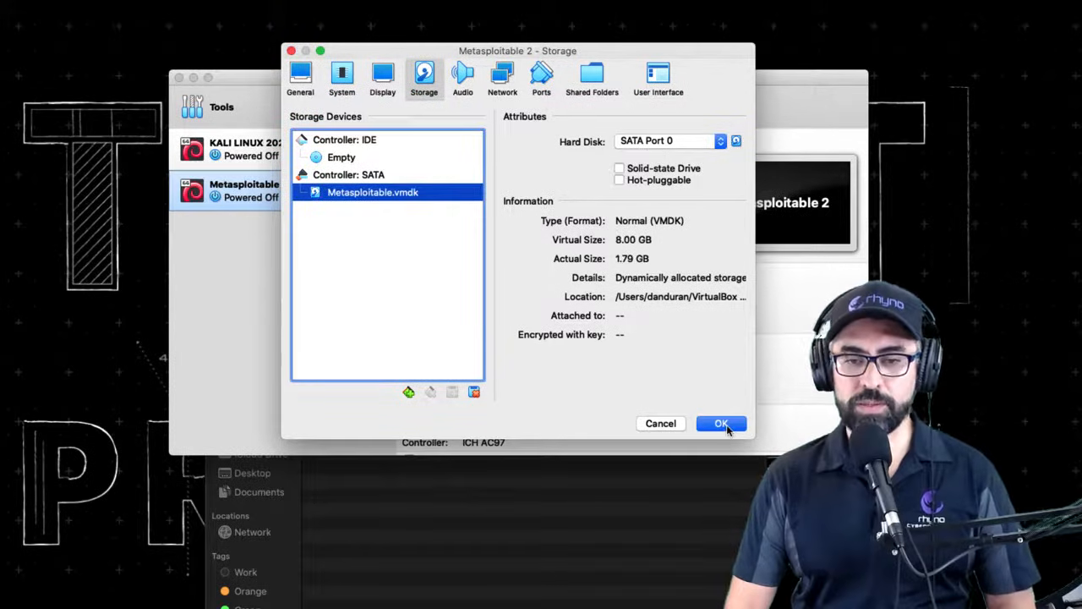
{"action": "left_click", "coordinate": [720, 422]}
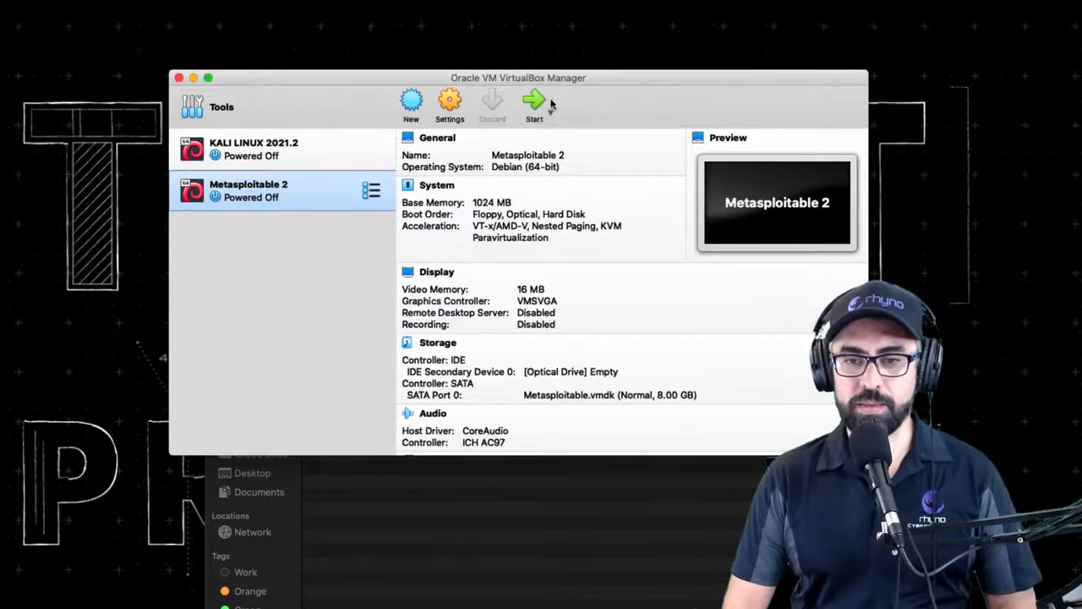
{"action": "mouse_move", "coordinate": [534, 101]}
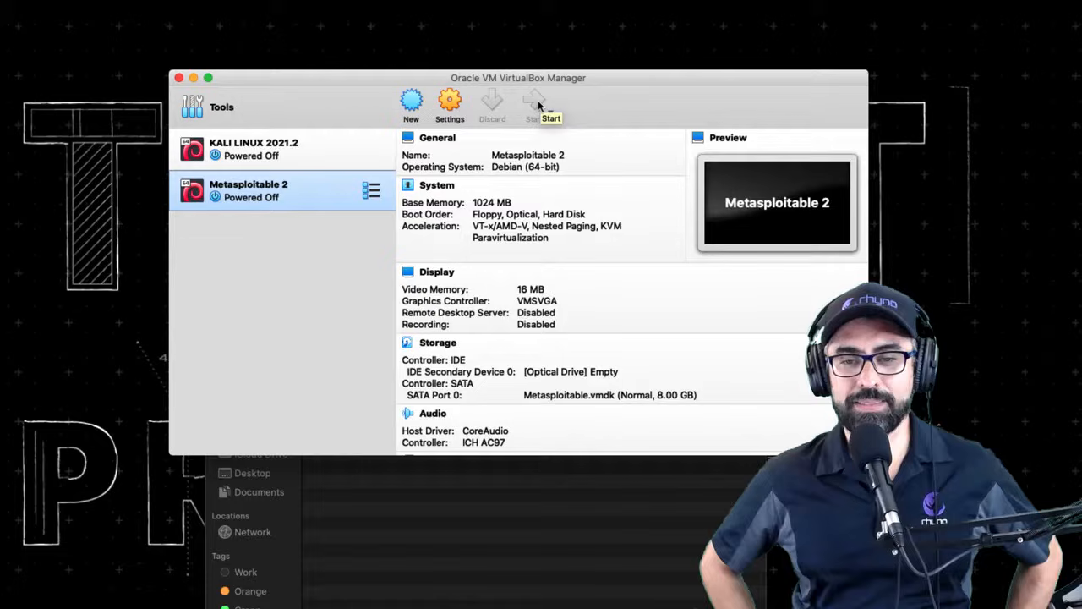
Start the Metasploitable 2 VM and let it boot to the metasploitable login prompt
{"action": "left_click", "coordinate": [537, 102]}
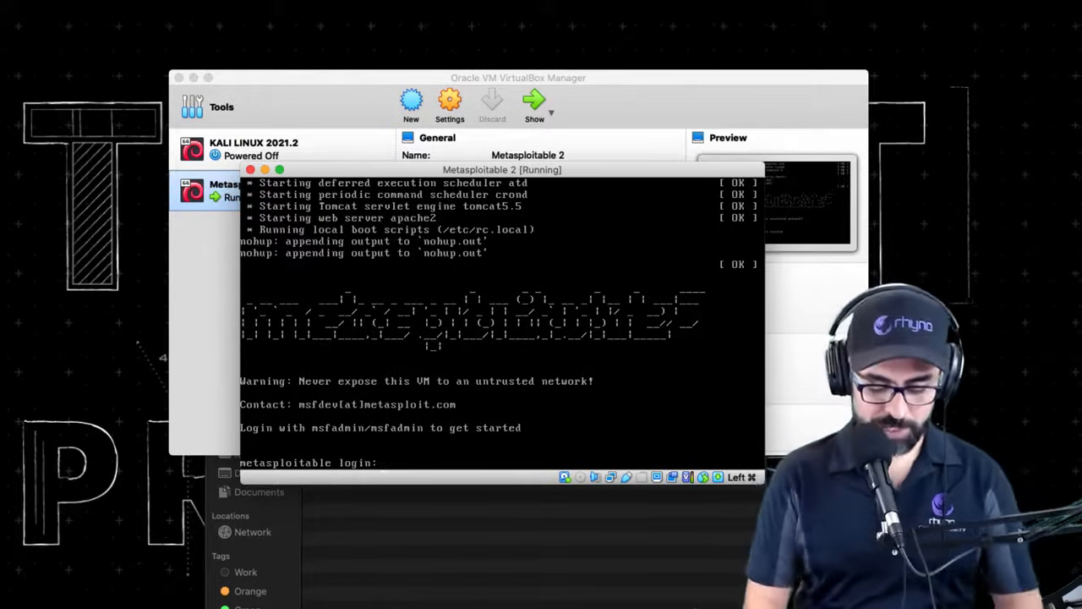
{"action": "type", "text": "mas"}
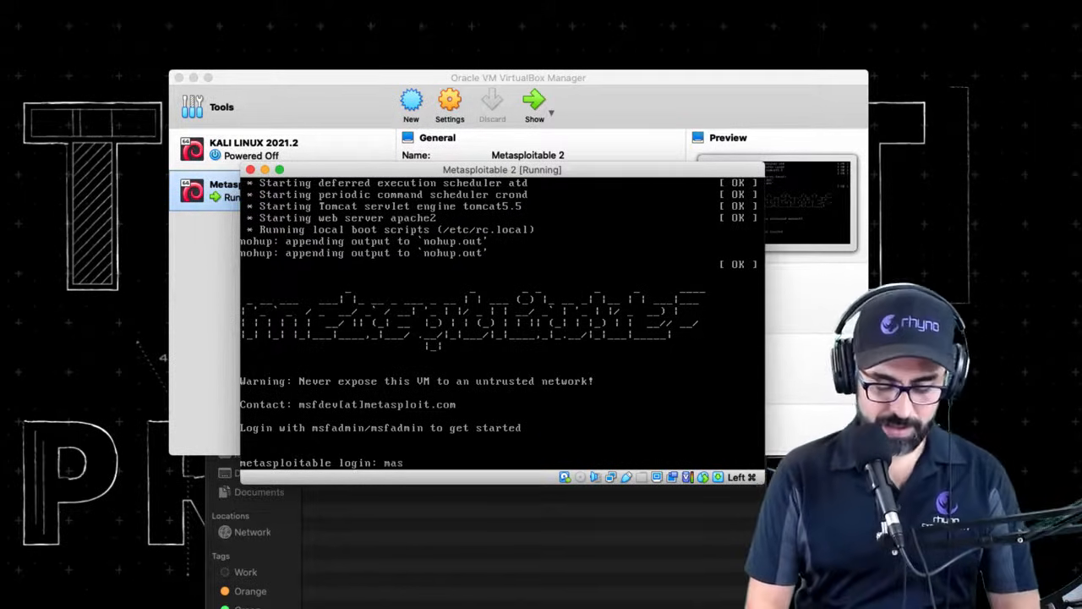
{"action": "type", "text": "admin"}
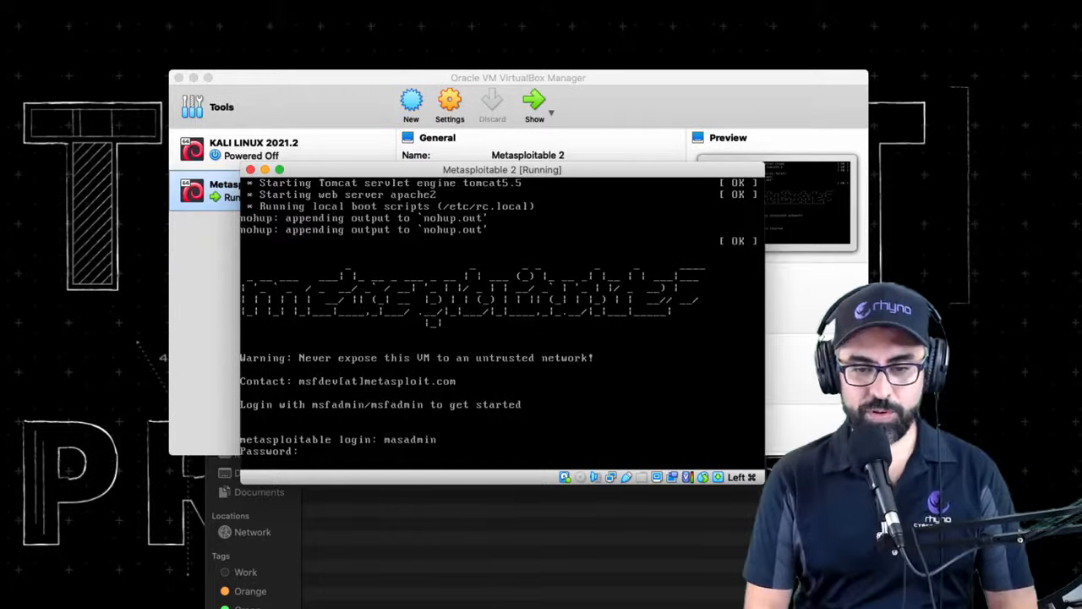
{"action": "key", "text": "Return"}
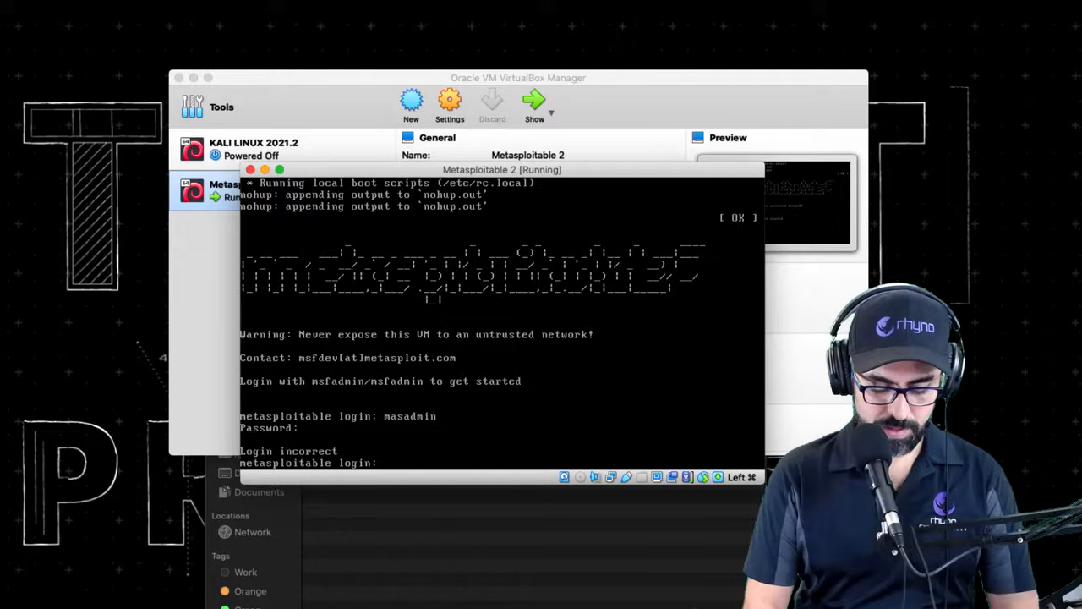
{"action": "type", "text": "msfadmin"}
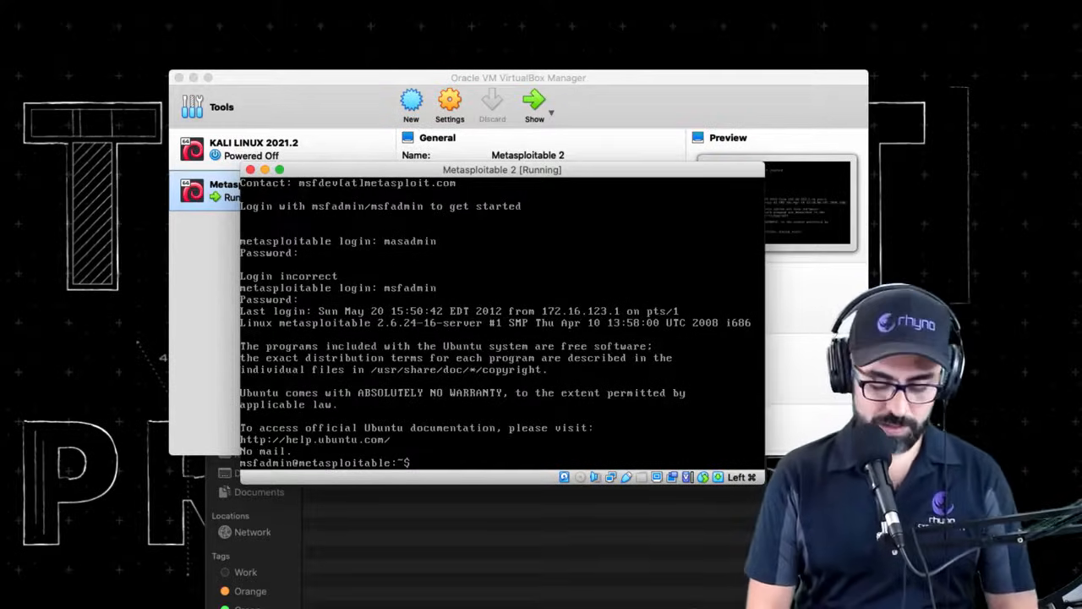
Show Metasploitable's eth0 address 10.0.2.15, then select the Kali Linux VM in the Manager
{"action": "type", "text": "ip -a"}
{"action": "type", "text": "ifconfig"}
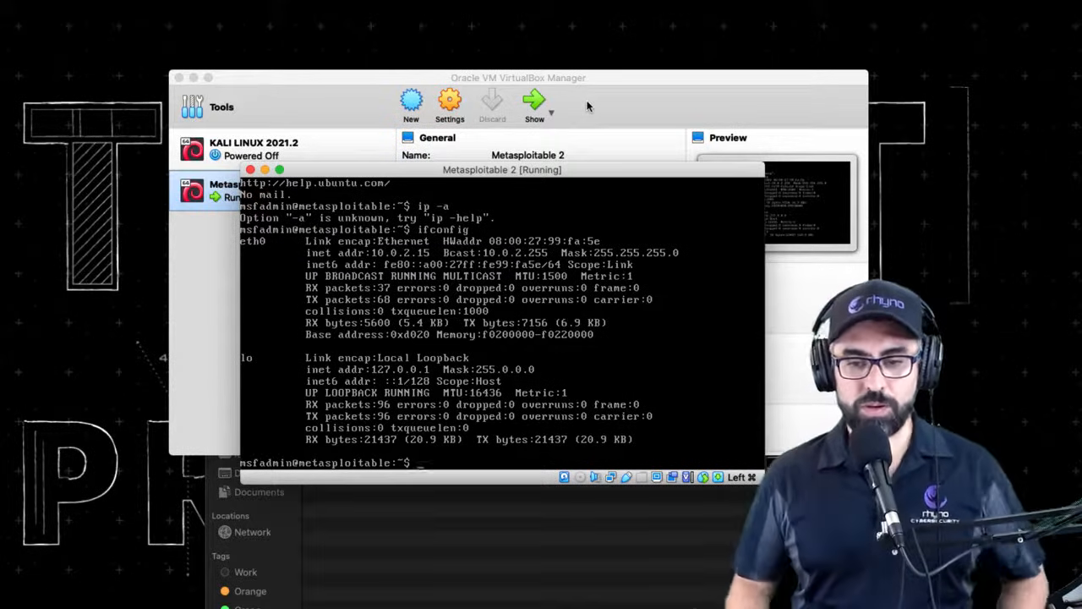
{"action": "left_click", "coordinate": [253, 148]}
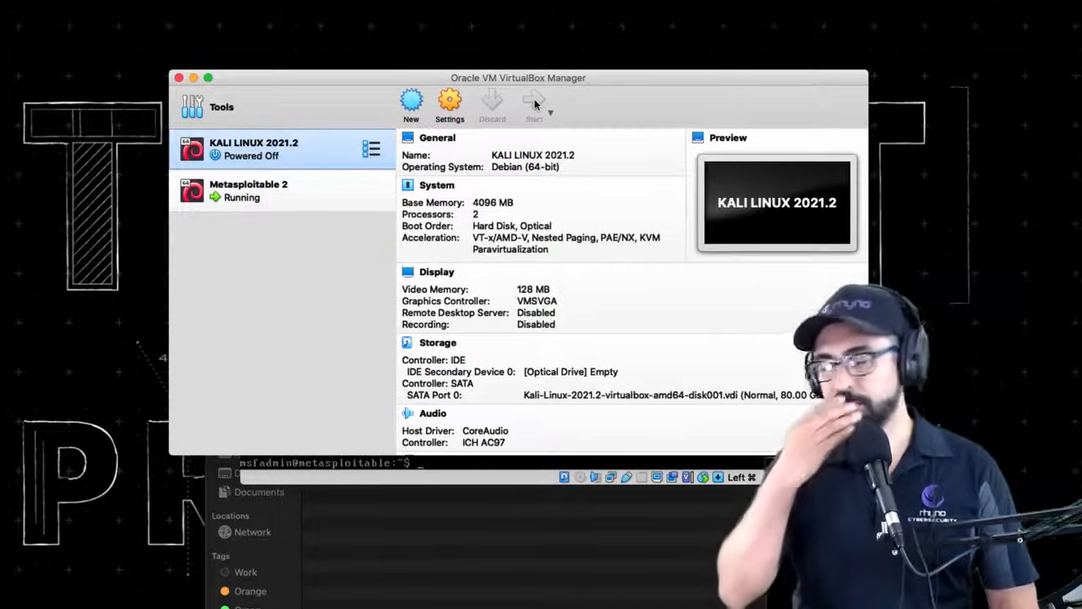
Start the Kali Linux 2021.2 VM so its desktop and terminal run beside Metasploitable
{"action": "left_click", "coordinate": [534, 101]}
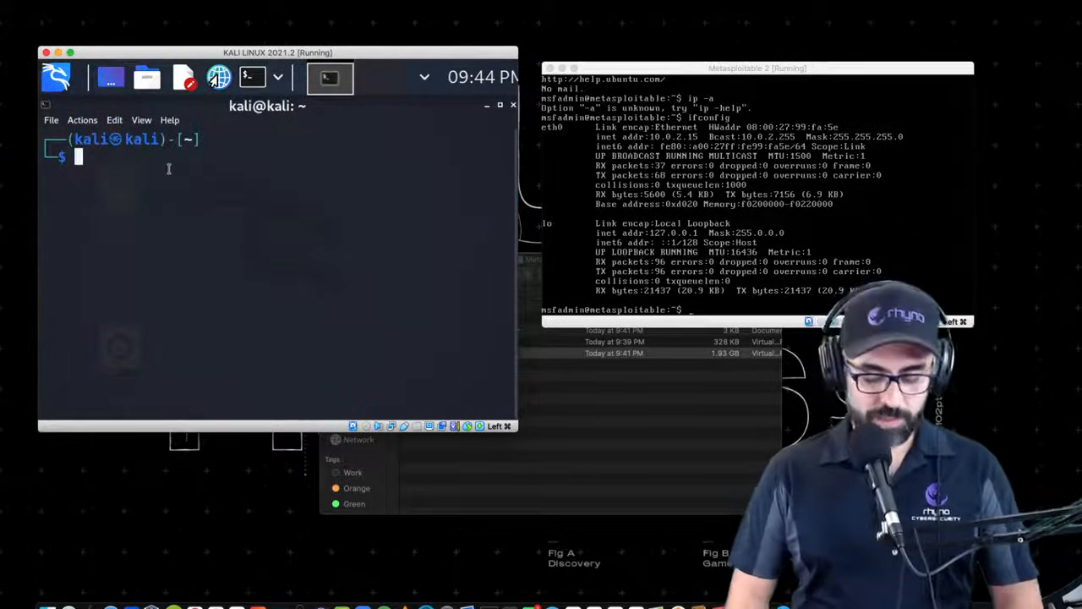
Become root with sudo su and ping 10.0.2.15, stopping at 13 of 13 replies with 0% loss
{"action": "type", "text": "sudo su"}
{"action": "type", "text": "ping"}
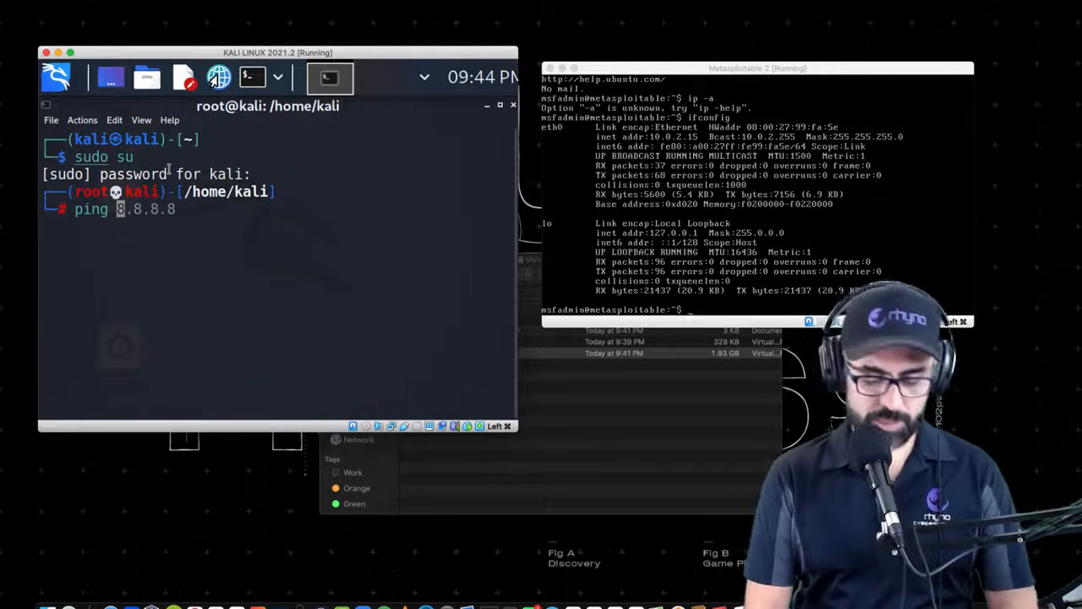
{"action": "type", "text": "10.0."}
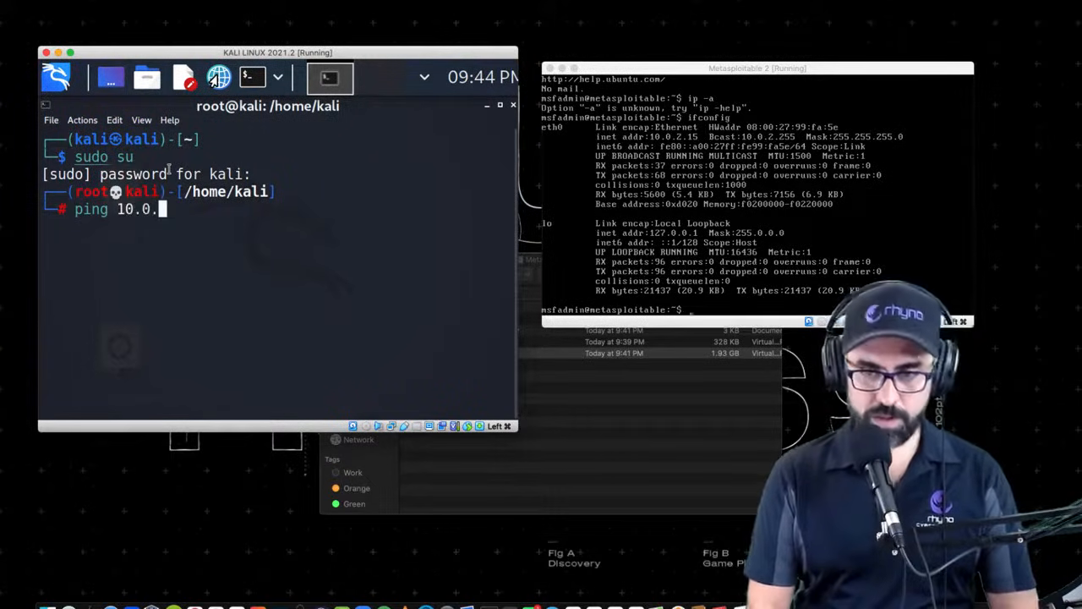
{"action": "type", "text": "2.15"}
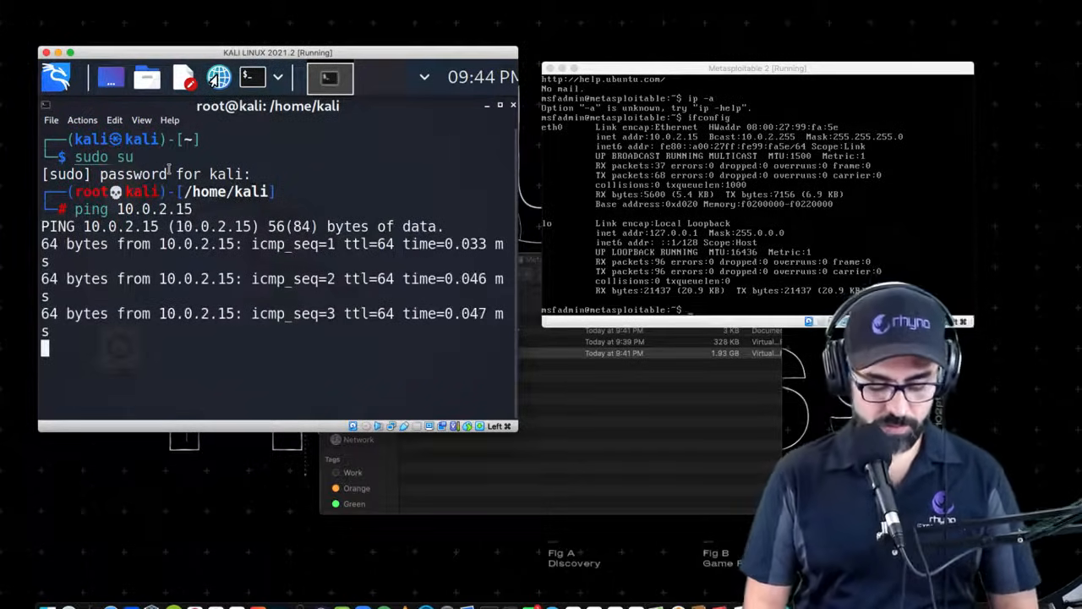
{"action": "key", "text": "ctrl+c"}
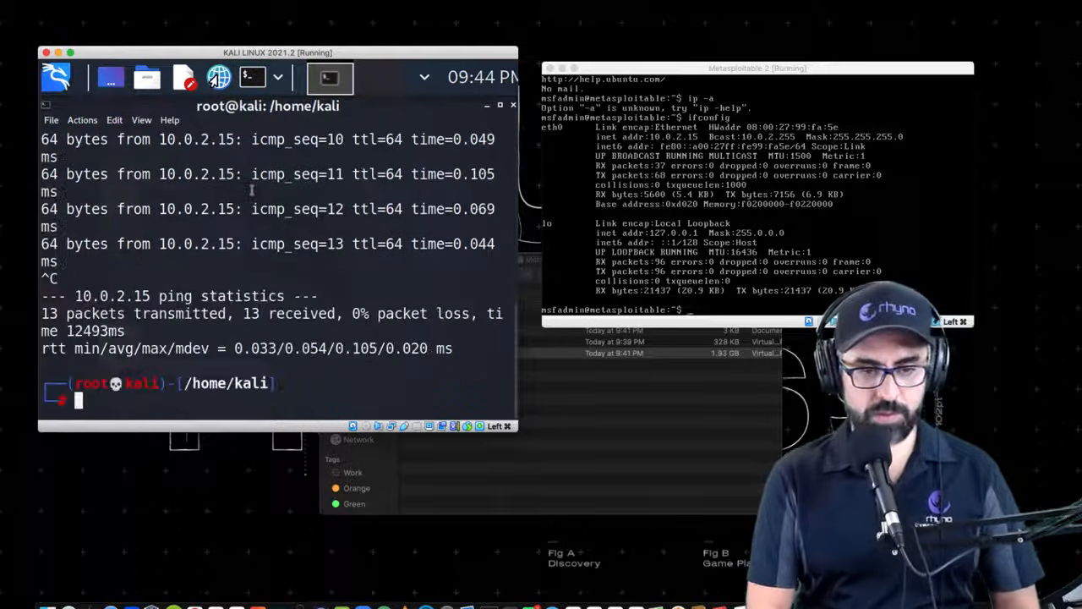